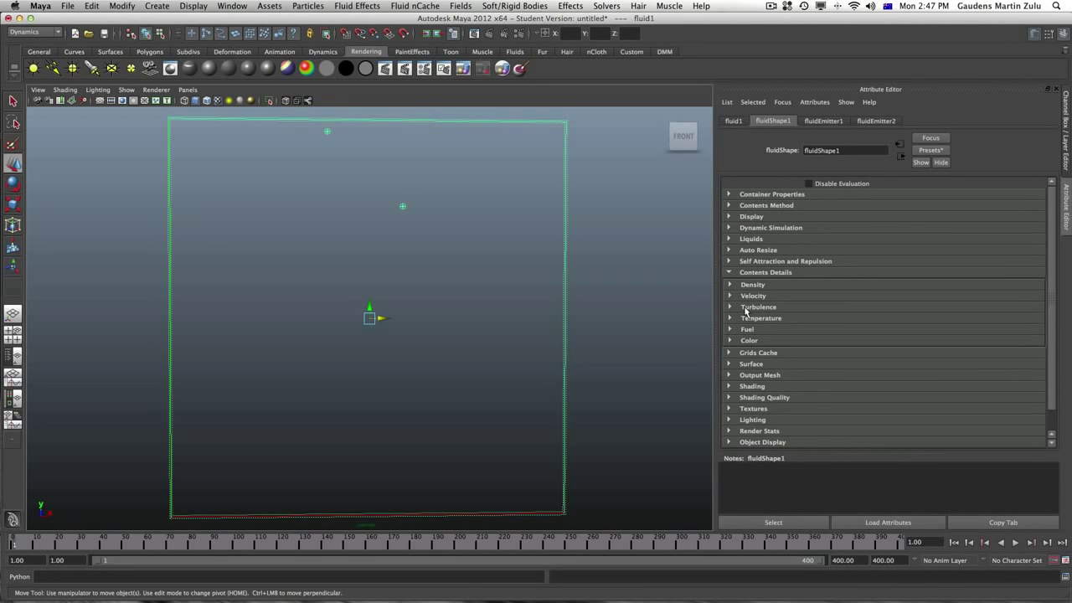
Set Temperature to Dynamic Grid under Contents Method and show the Temperature details
{"action": "left_click", "coordinate": [760, 317]}
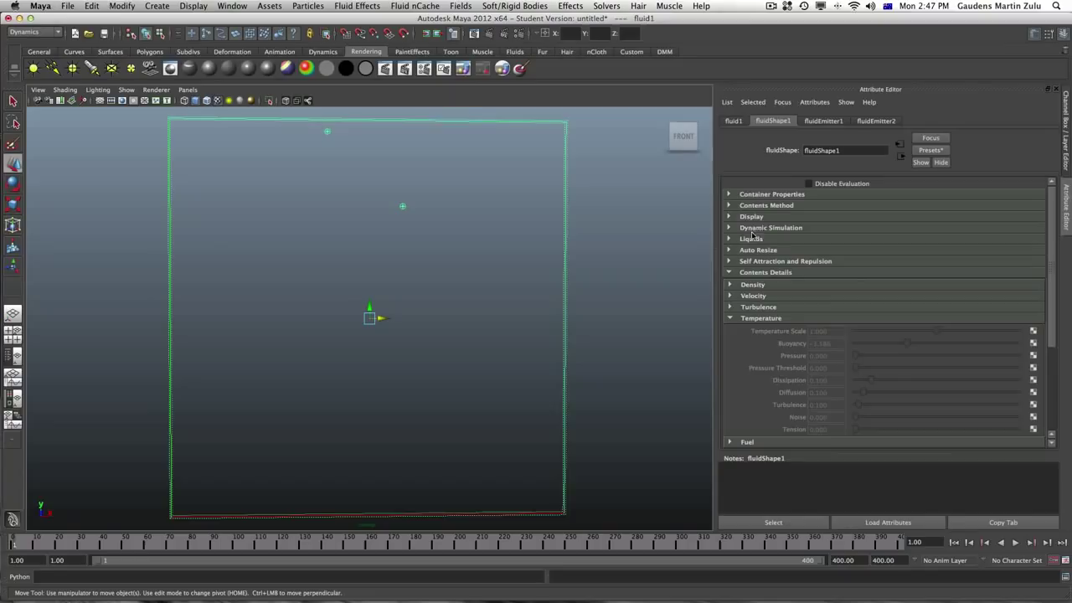
{"action": "left_click", "coordinate": [766, 205]}
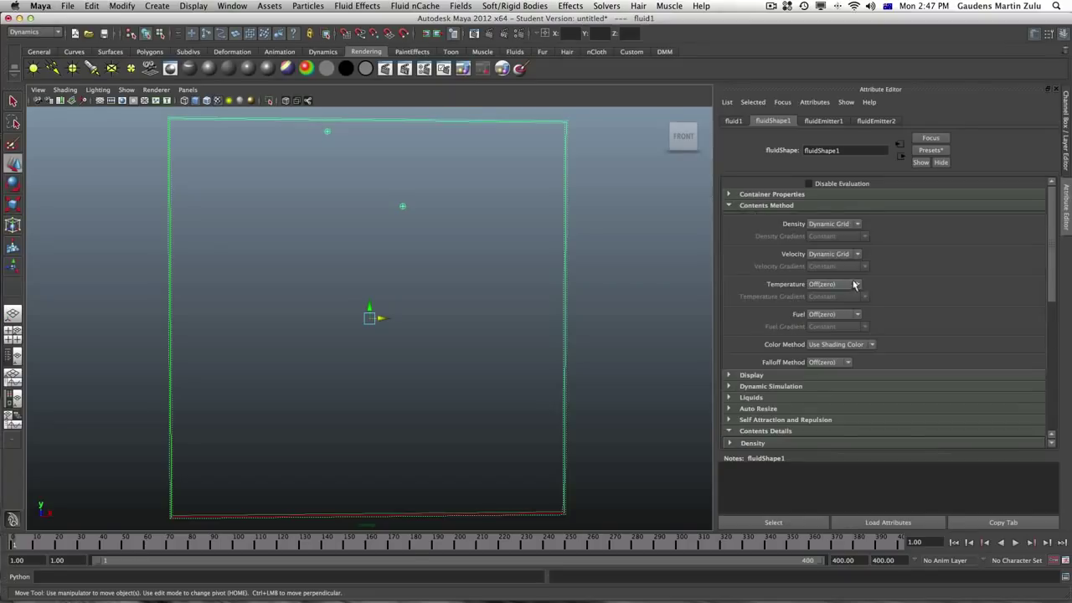
{"action": "left_click", "coordinate": [856, 284]}
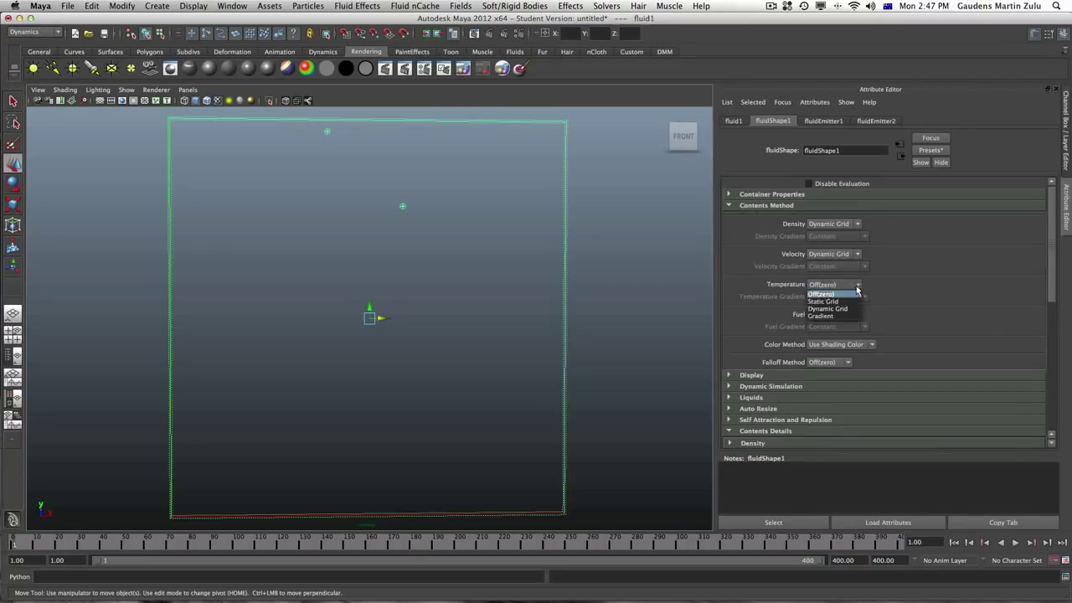
{"action": "left_click", "coordinate": [828, 308]}
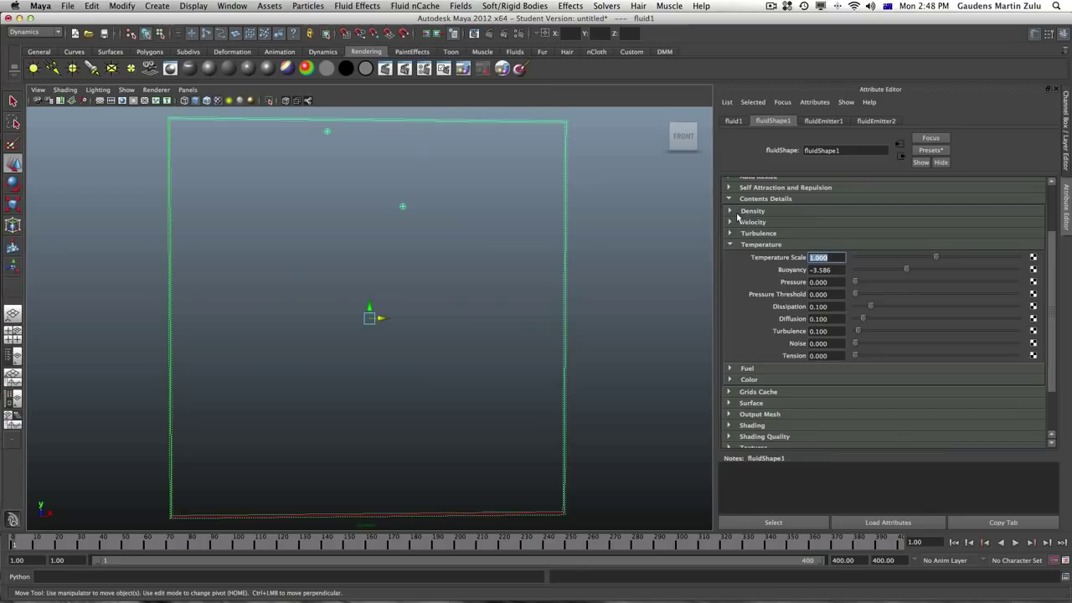
Set the Display section's Shaded Display to Temperature
{"action": "scroll", "scroll_direction": "up", "scroll_amount": 3}
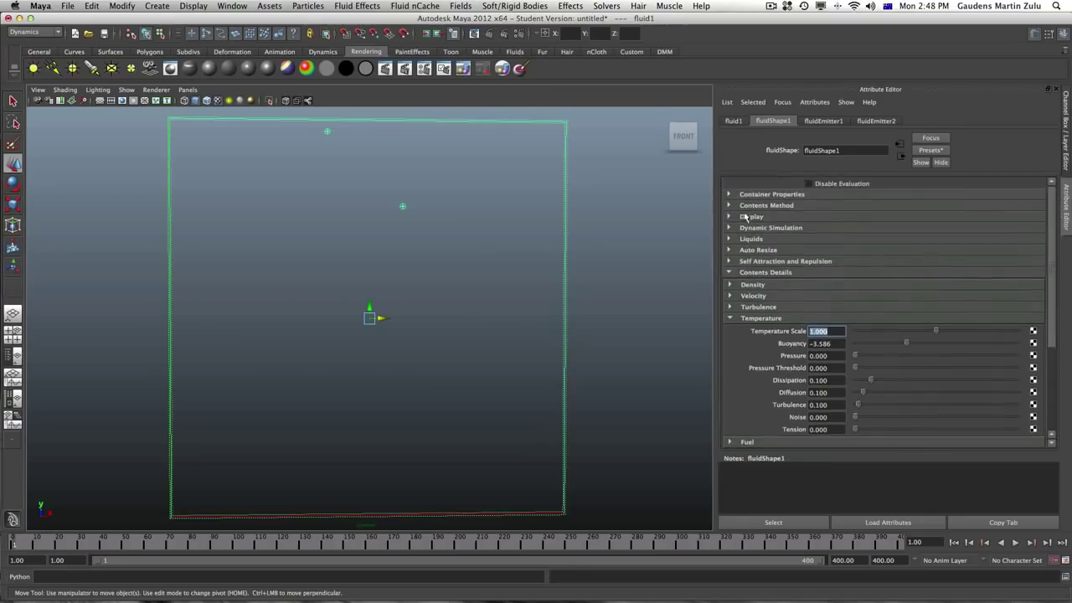
{"action": "left_click", "coordinate": [751, 216]}
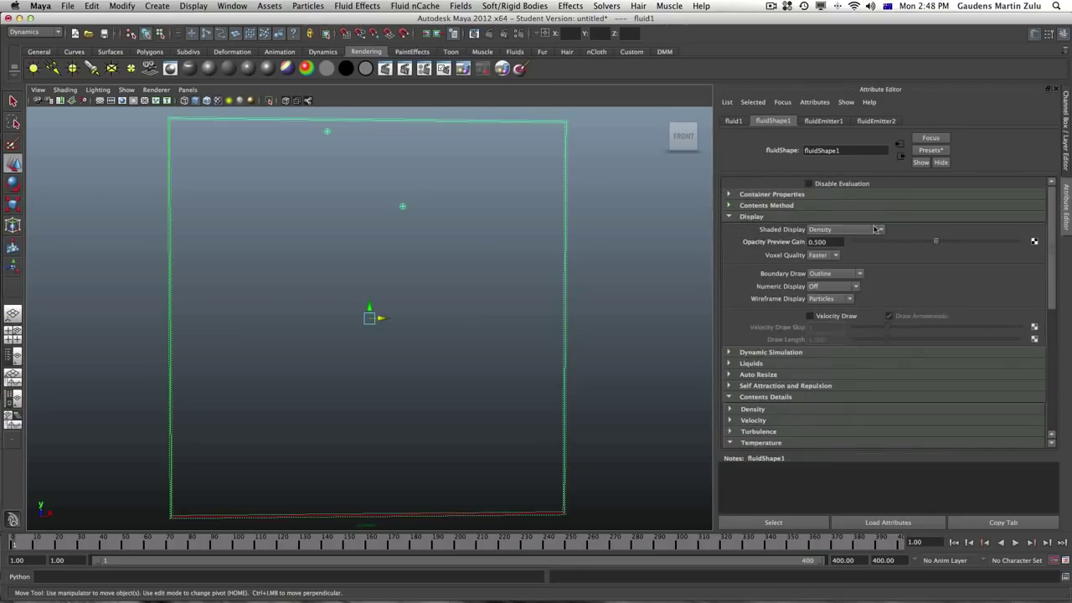
{"action": "left_click", "coordinate": [846, 228]}
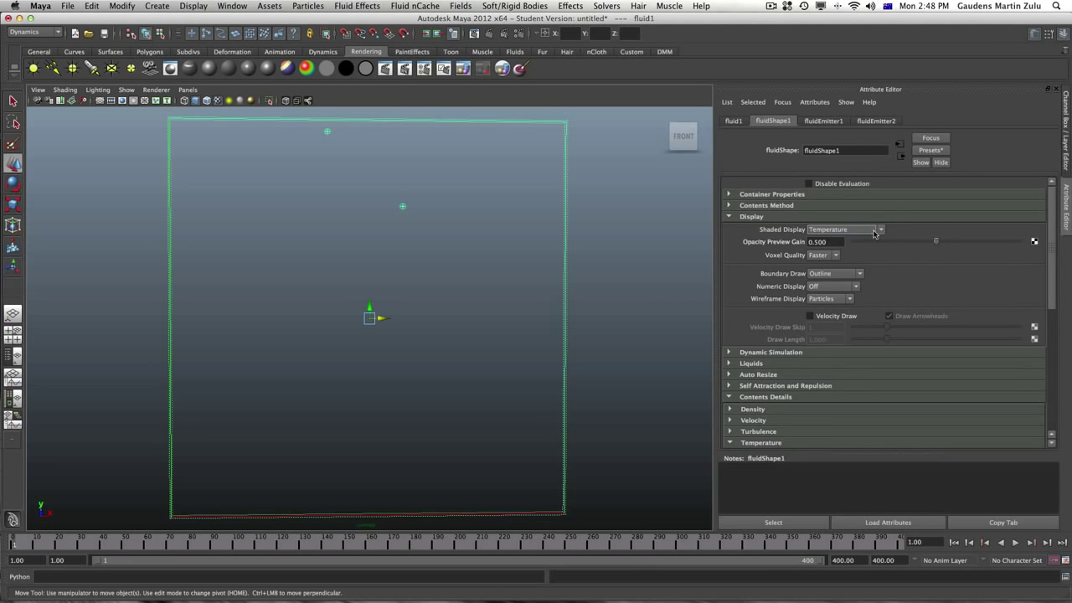
{"action": "scroll", "scroll_direction": "down", "scroll_amount": 3}
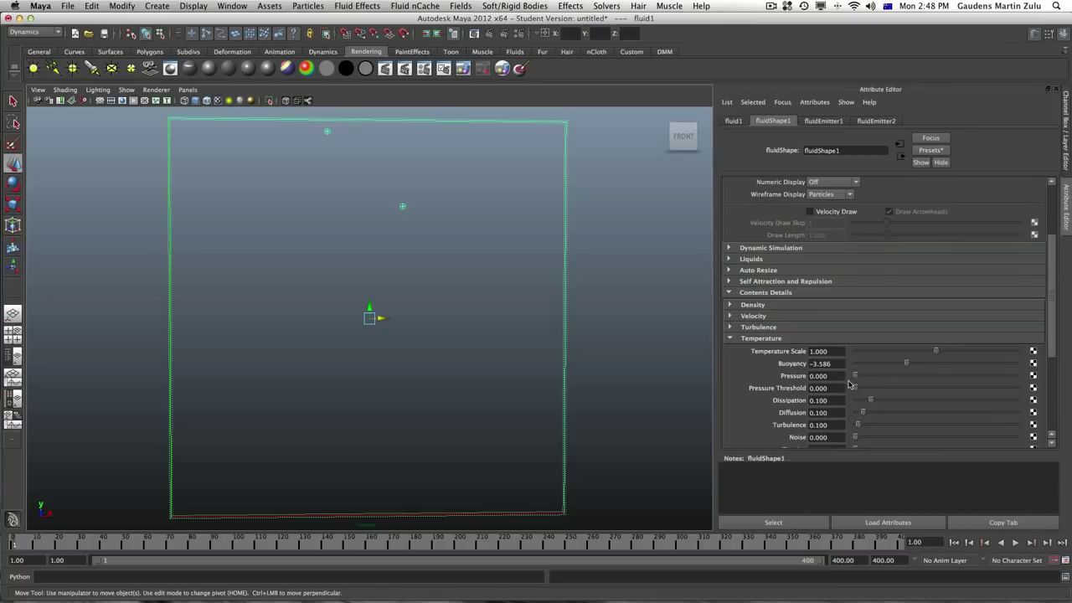
{"action": "mouse_move", "coordinate": [766, 375]}
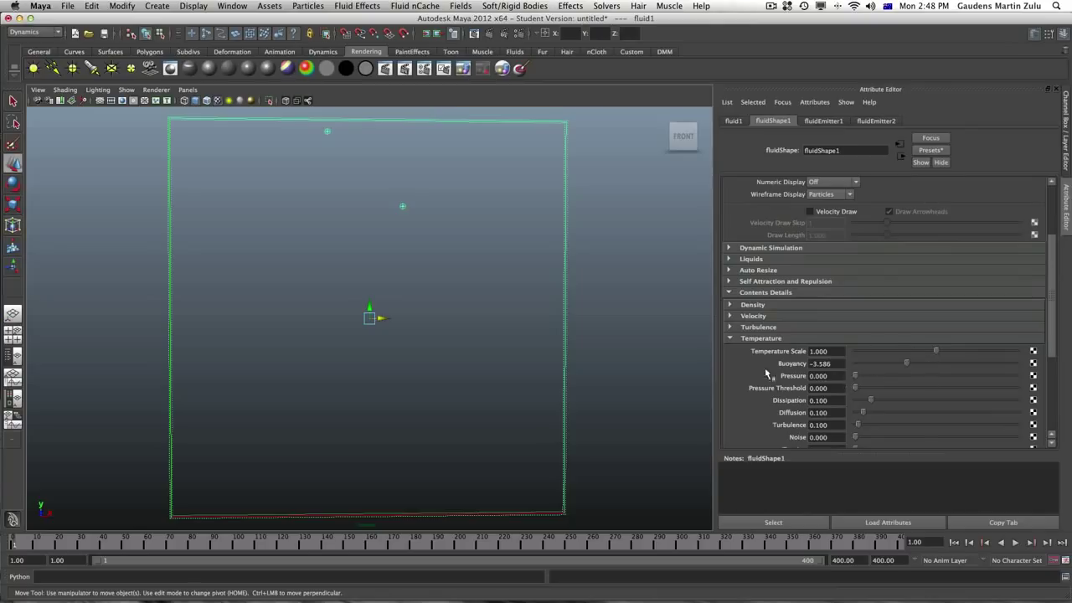
{"action": "mouse_move", "coordinate": [740, 374]}
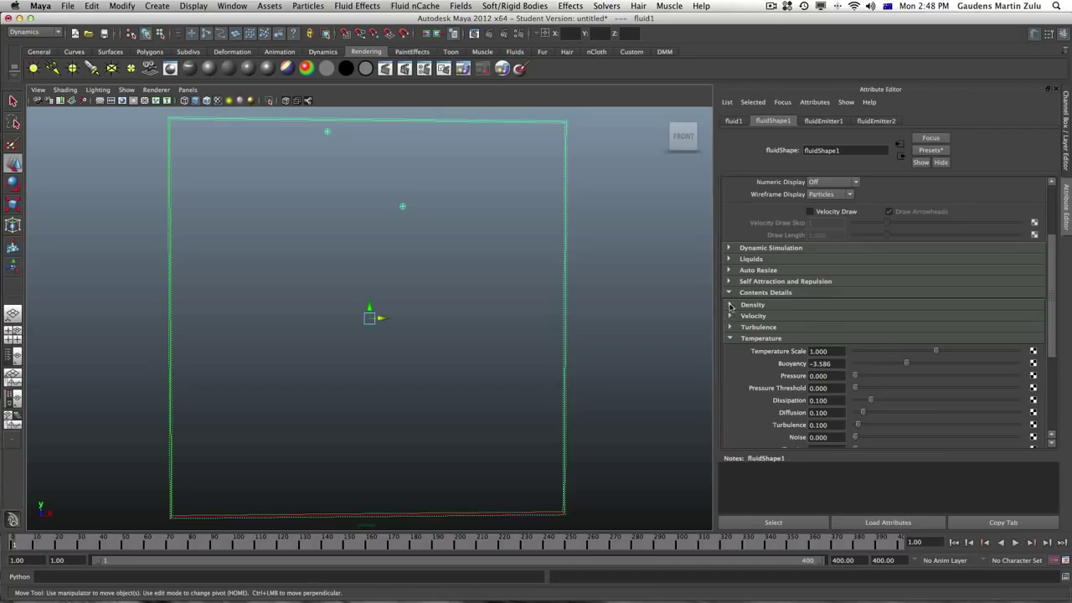
Set Density Scale to 0.724 and density Buoyancy to -4.690
{"action": "left_click", "coordinate": [729, 304]}
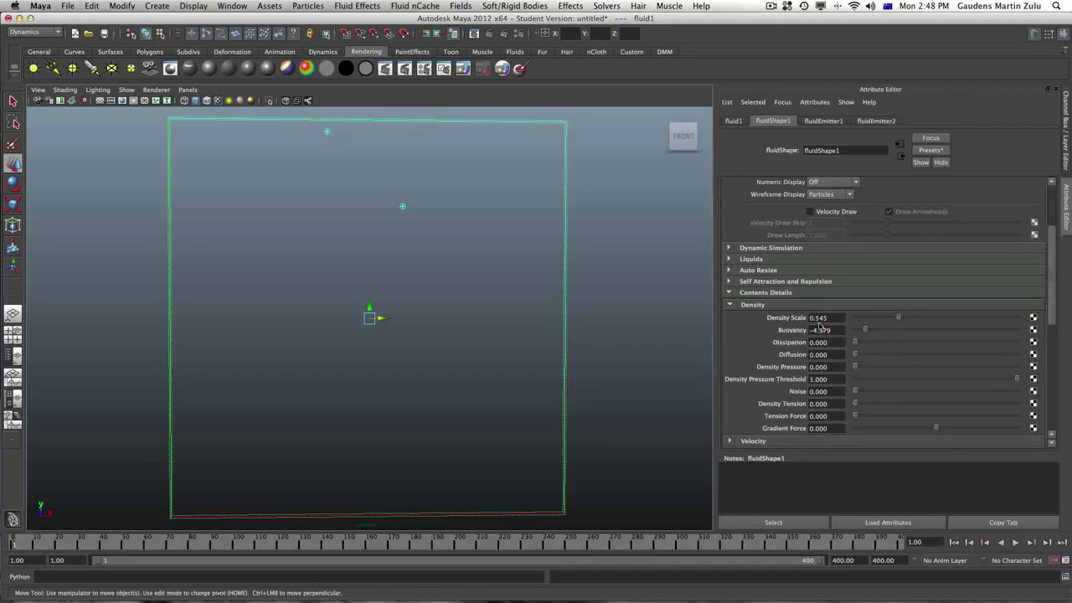
{"action": "left_click_drag", "start_coordinate": [898, 317], "coordinate": [912, 319]}
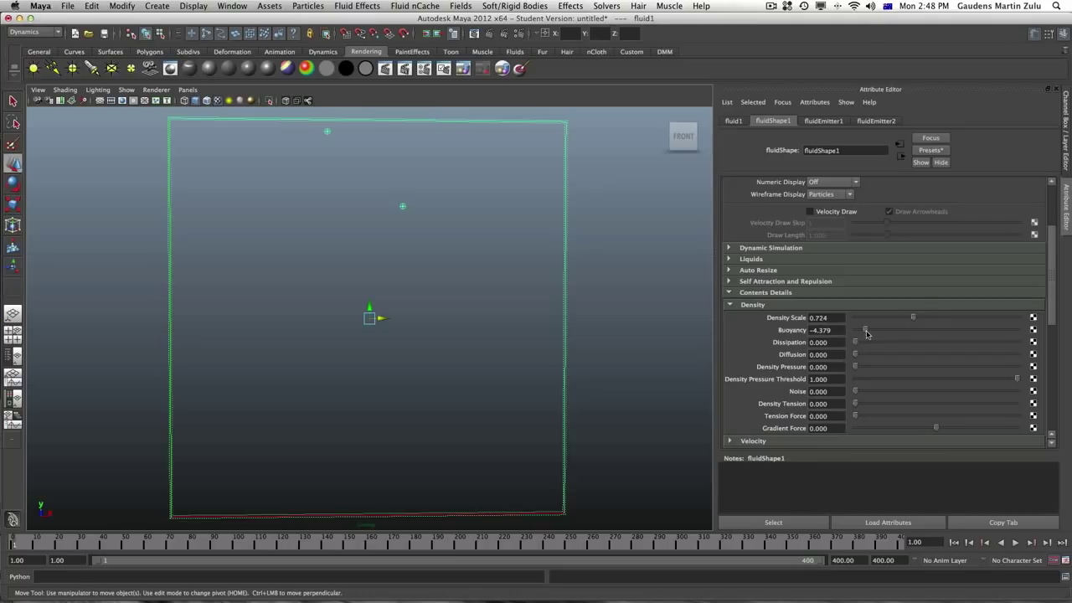
{"action": "left_click_drag", "start_coordinate": [863, 330], "coordinate": [868, 330]}
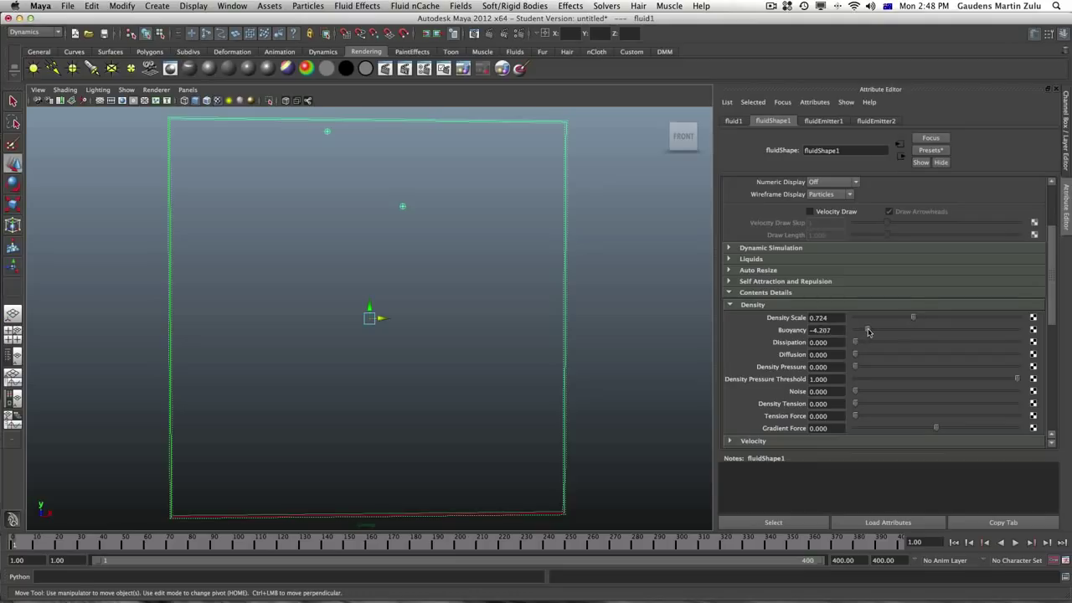
{"action": "left_click_drag", "start_coordinate": [868, 330], "coordinate": [878, 330]}
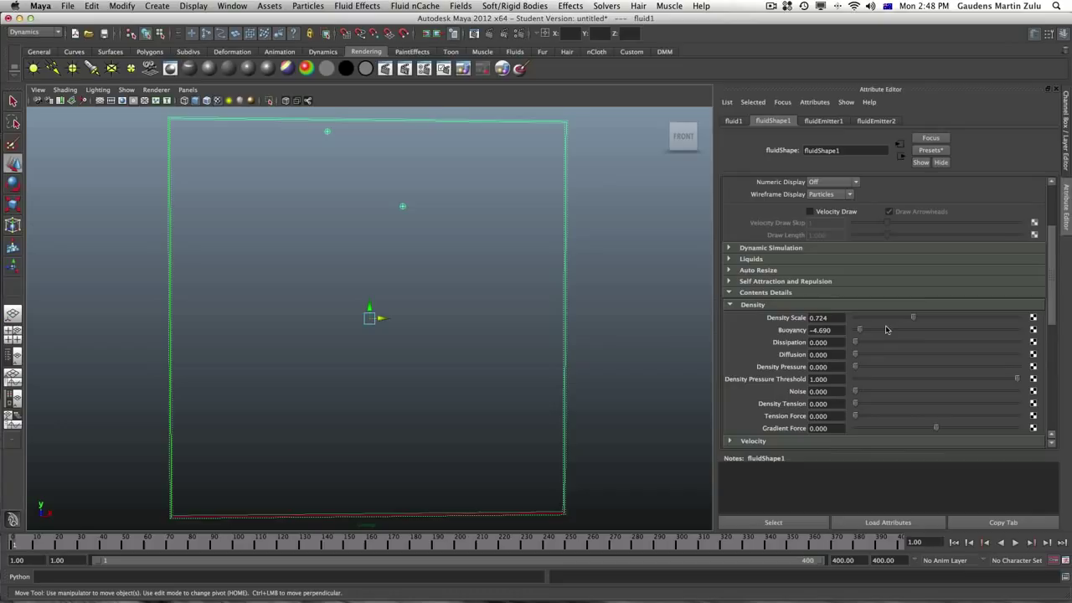
{"action": "mouse_move", "coordinate": [918, 300]}
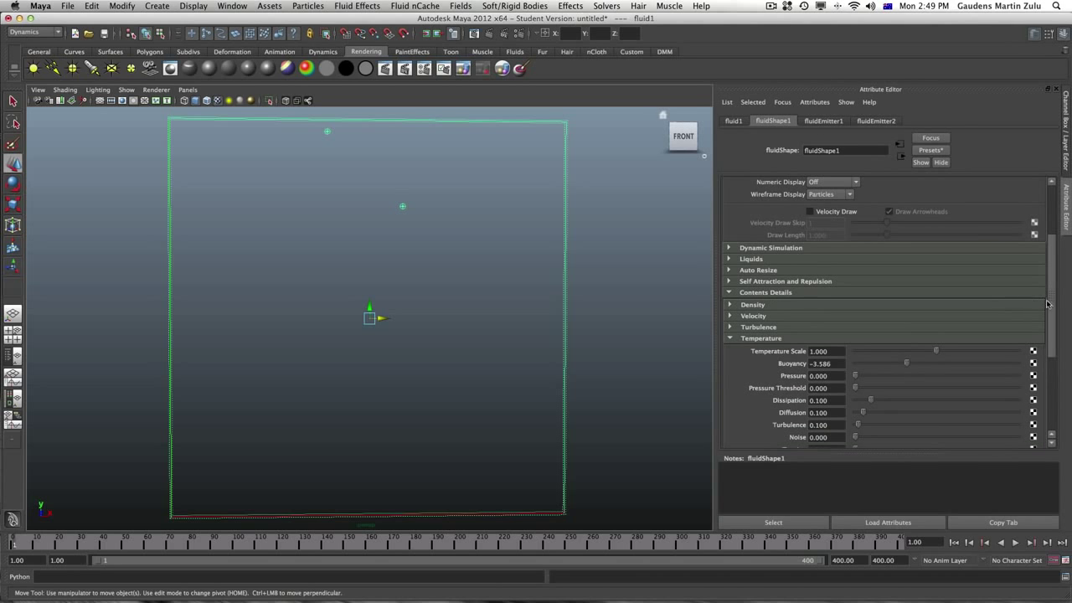
Collapse Temperature details and set Fuel to Dynamic Grid under Contents Method
{"action": "scroll", "scroll_direction": "down", "scroll_amount": 3}
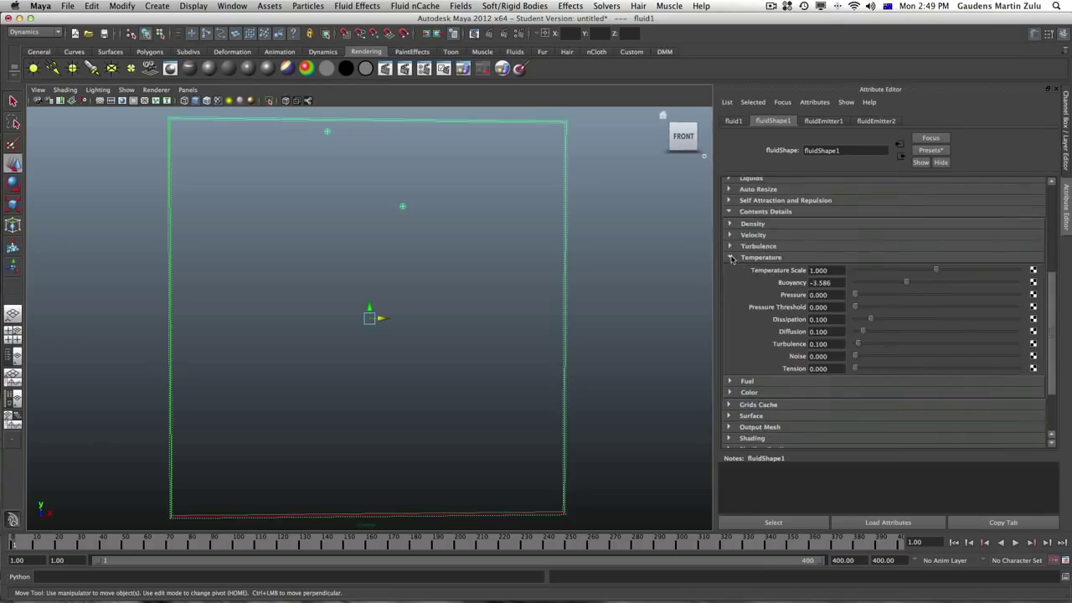
{"action": "left_click", "coordinate": [746, 305]}
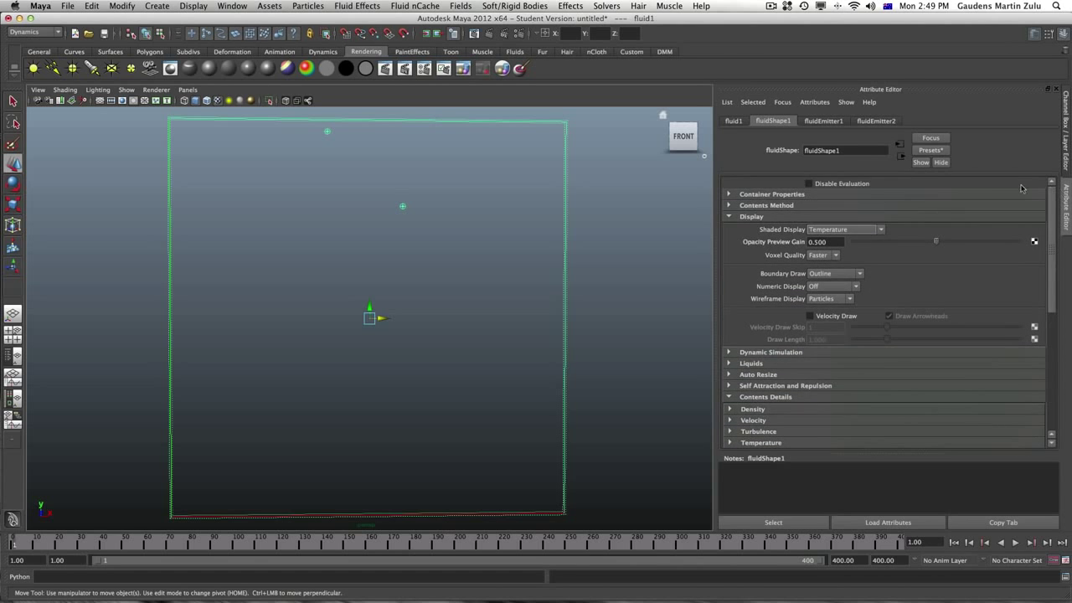
{"action": "left_click", "coordinate": [766, 205]}
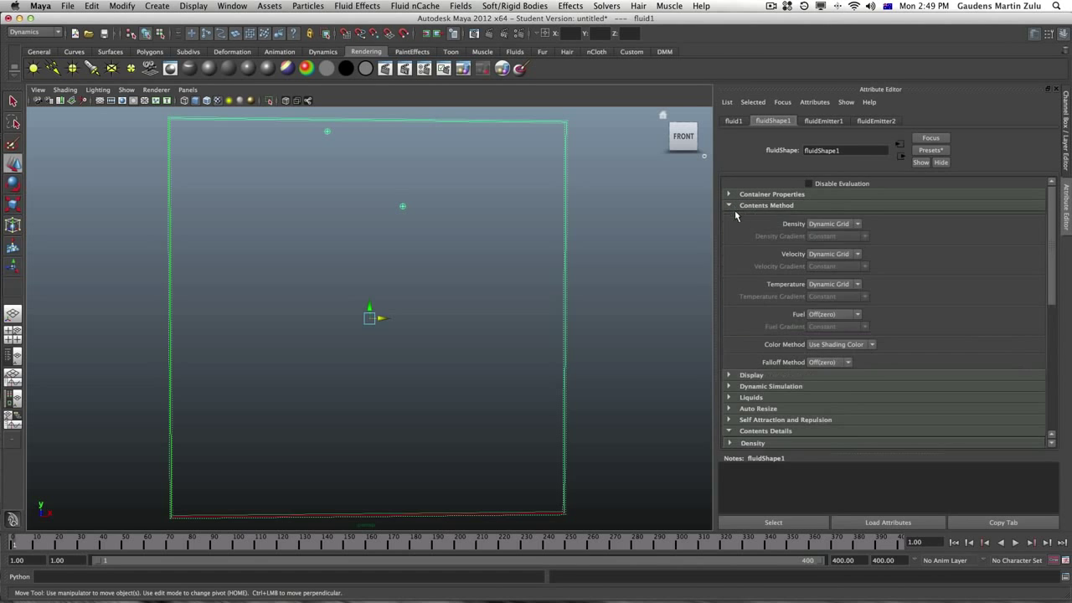
{"action": "left_click", "coordinate": [857, 314]}
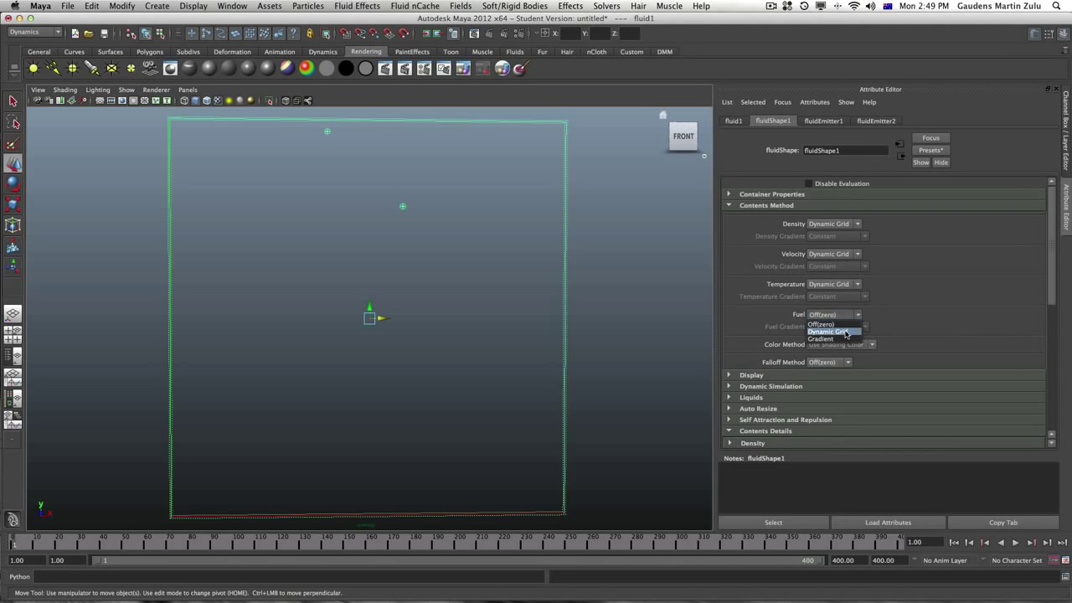
{"action": "left_click", "coordinate": [833, 331]}
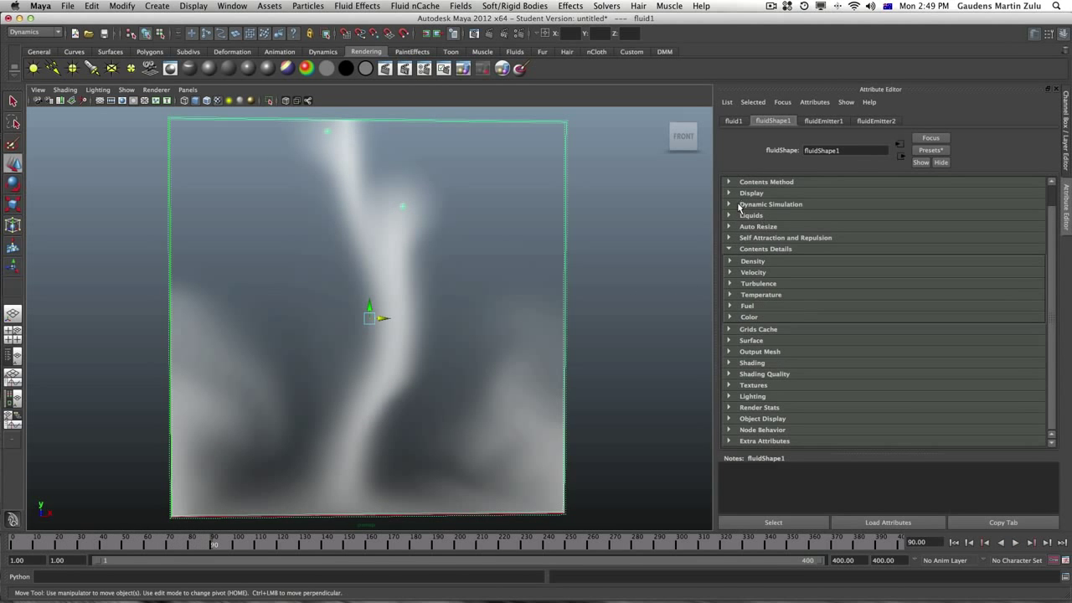
Set Shaded Display to Fuel and collapse the Display section
{"action": "left_click", "coordinate": [751, 193]}
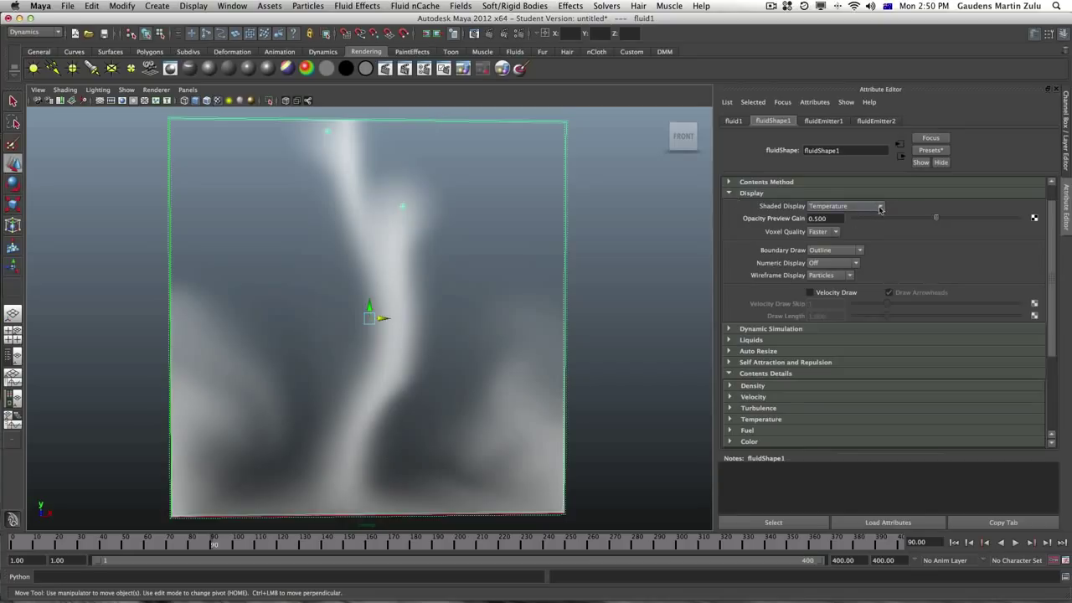
{"action": "left_click", "coordinate": [880, 206]}
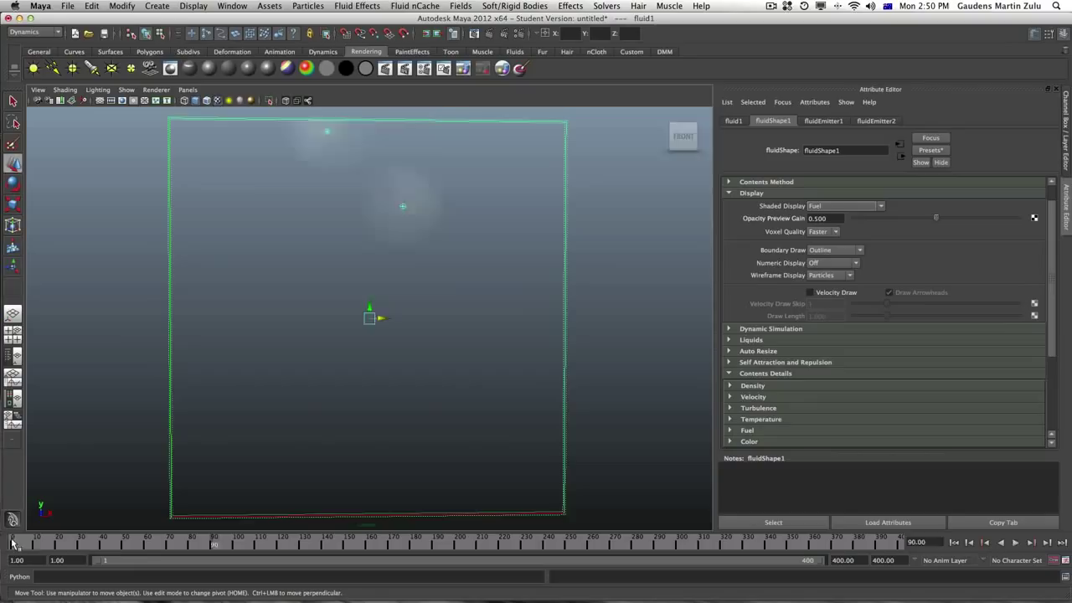
{"action": "left_click", "coordinate": [132, 544]}
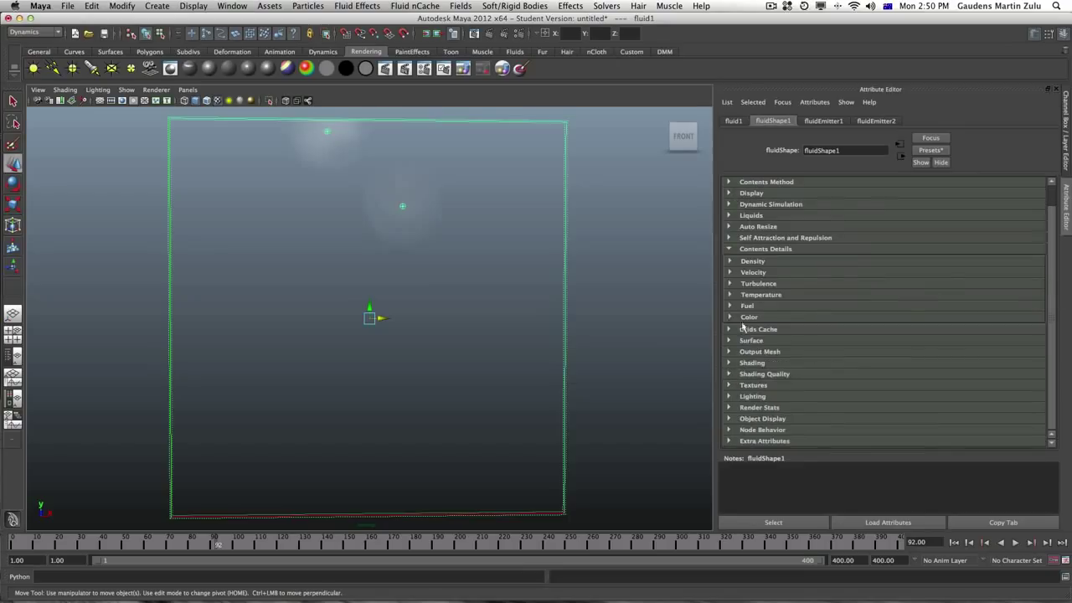
Drag fuel Reaction Speed down to 0.021, then collapse the Fuel section
{"action": "left_click", "coordinate": [747, 306]}
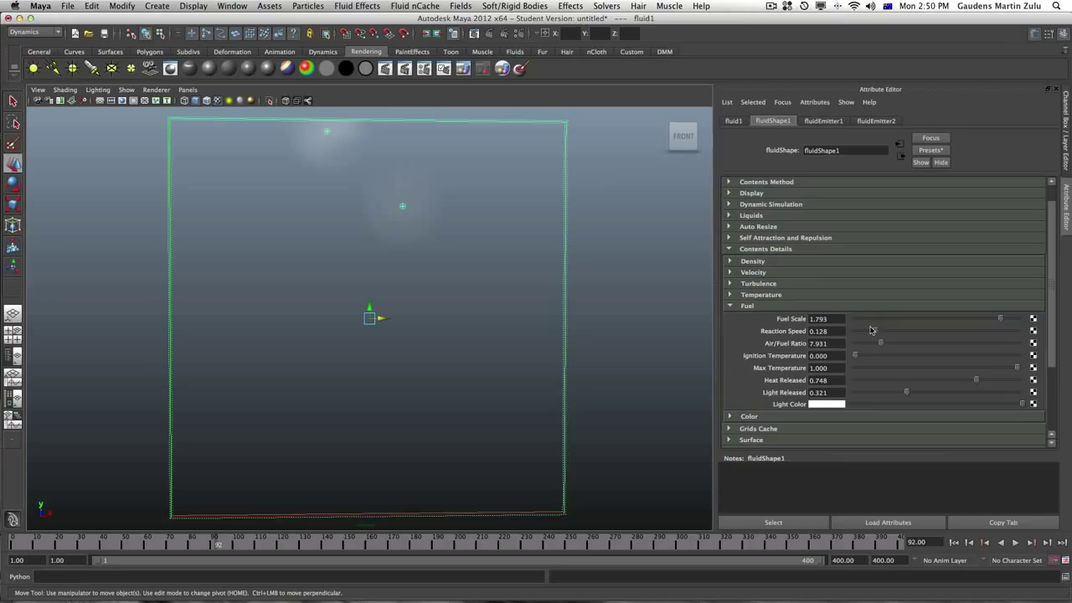
{"action": "mouse_move", "coordinate": [969, 352]}
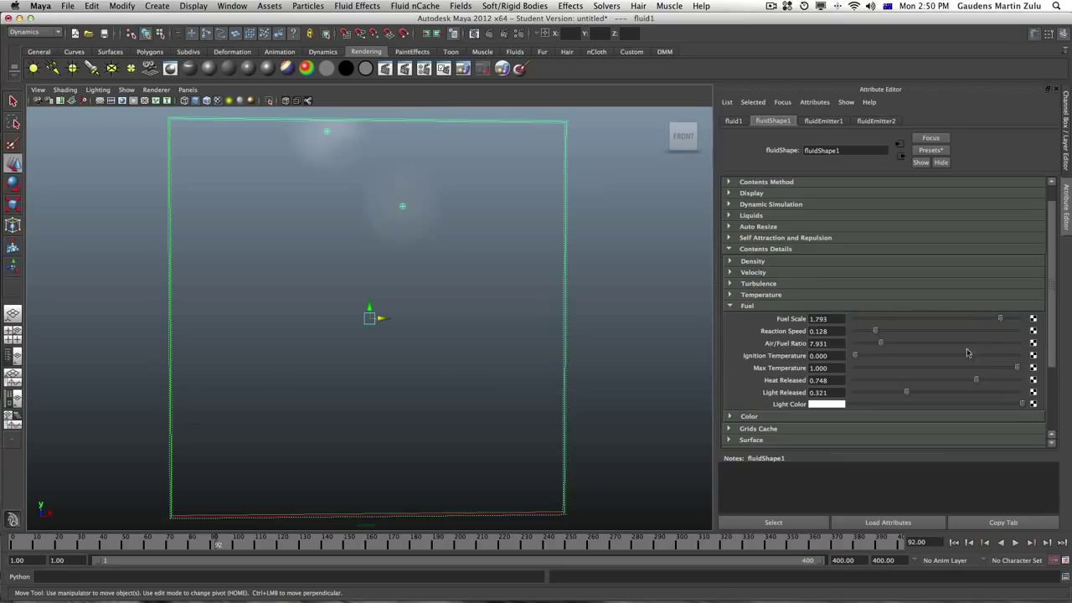
{"action": "mouse_move", "coordinate": [875, 334]}
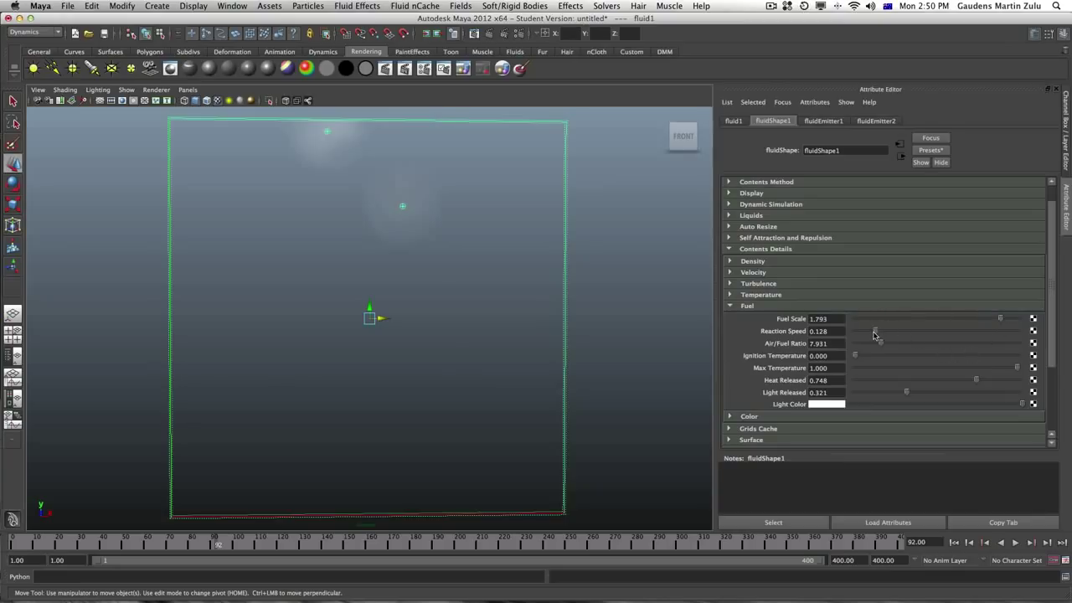
{"action": "mouse_move", "coordinate": [859, 333]}
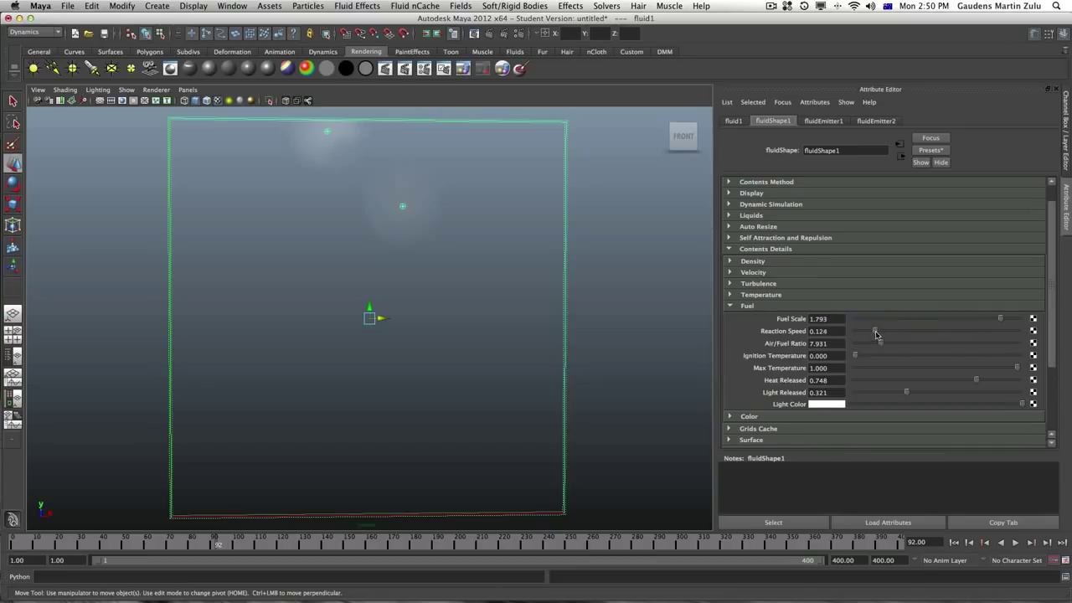
{"action": "left_click_drag", "start_coordinate": [875, 331], "coordinate": [868, 330]}
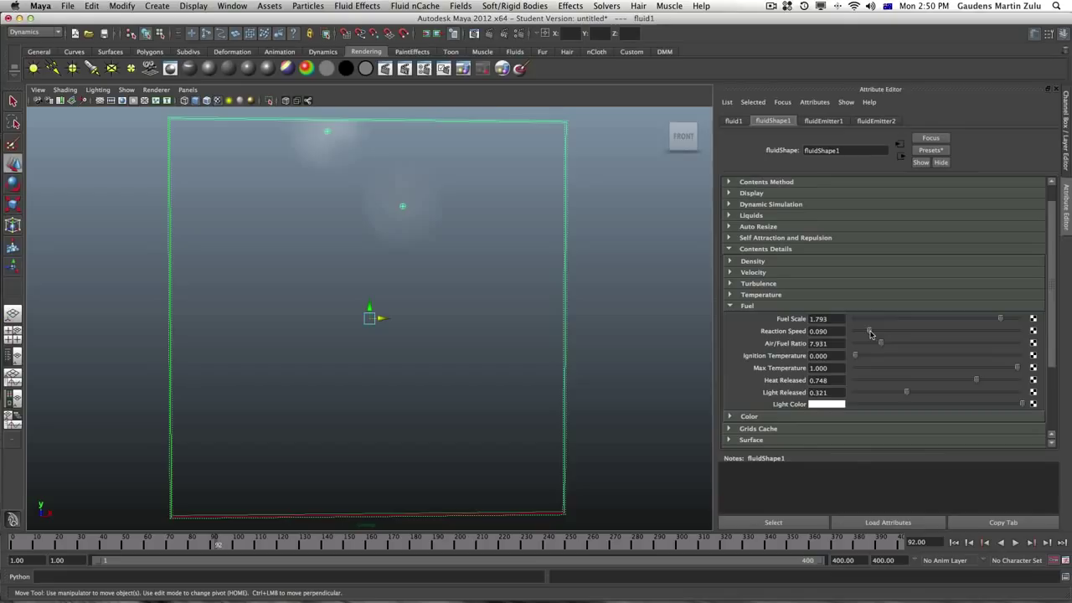
{"action": "mouse_move", "coordinate": [880, 327]}
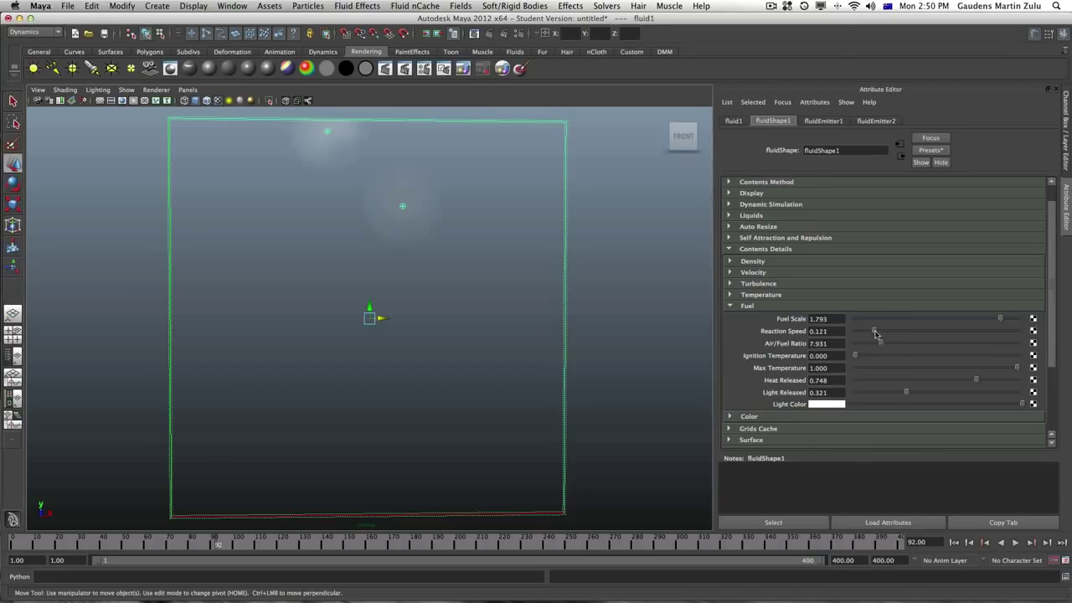
{"action": "left_click_drag", "start_coordinate": [876, 331], "coordinate": [867, 331]}
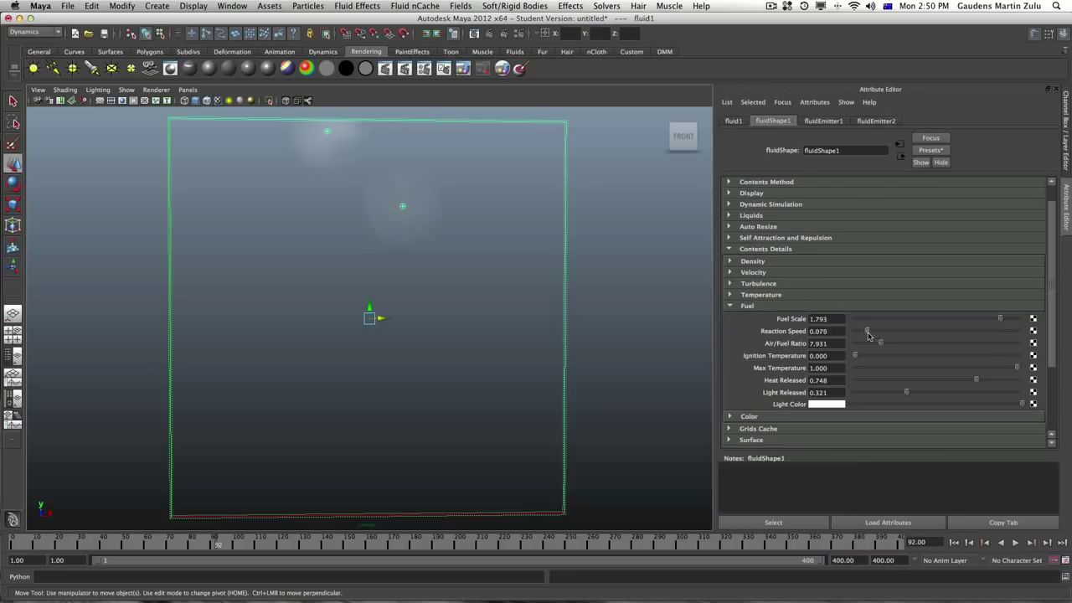
{"action": "left_click_drag", "start_coordinate": [869, 331], "coordinate": [857, 331]}
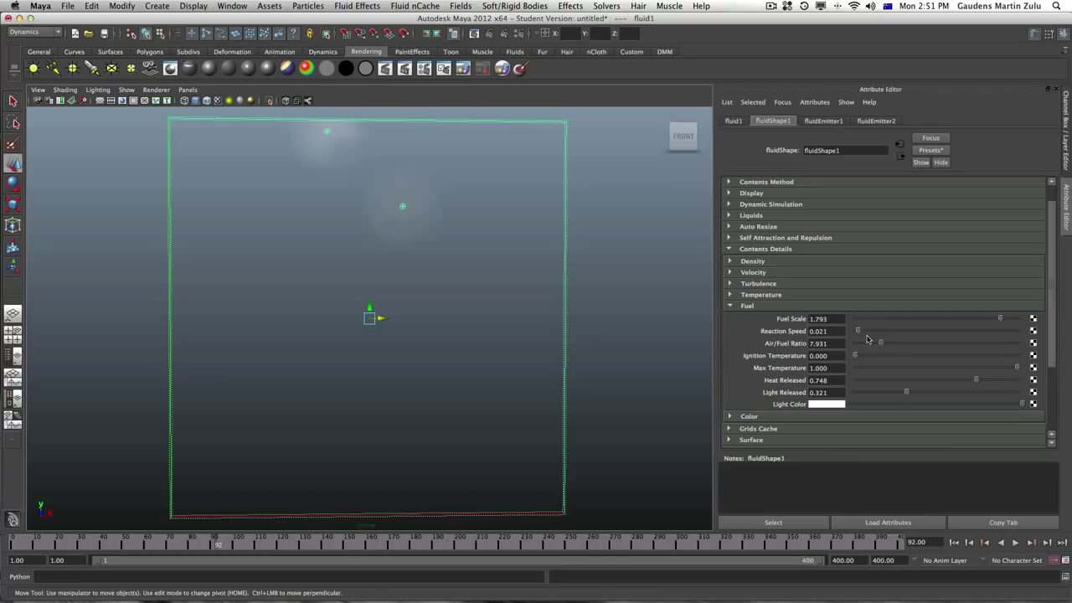
{"action": "mouse_move", "coordinate": [868, 339]}
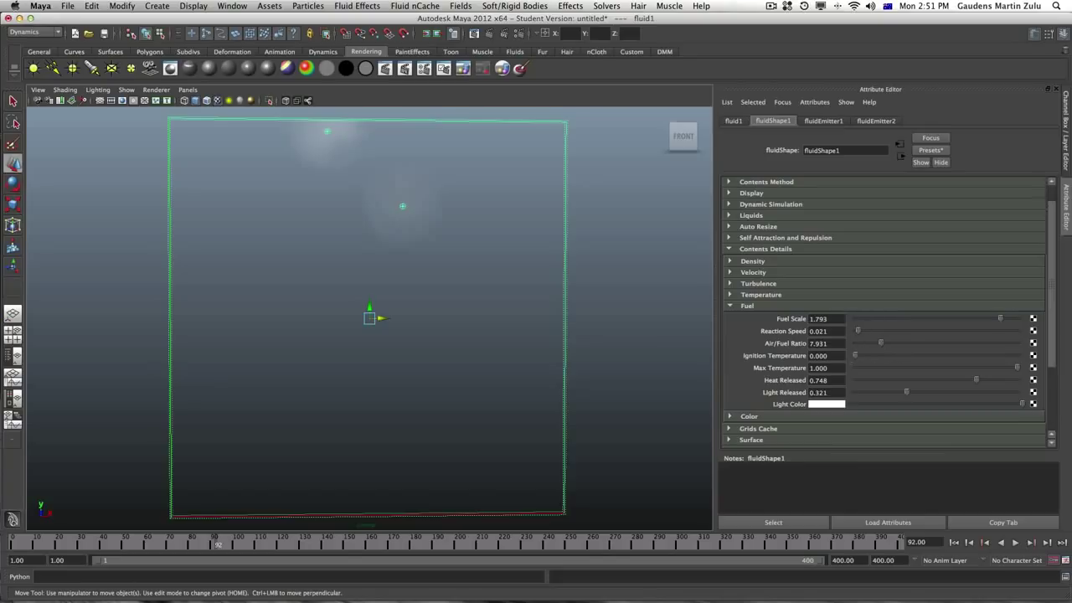
{"action": "mouse_move", "coordinate": [787, 335]}
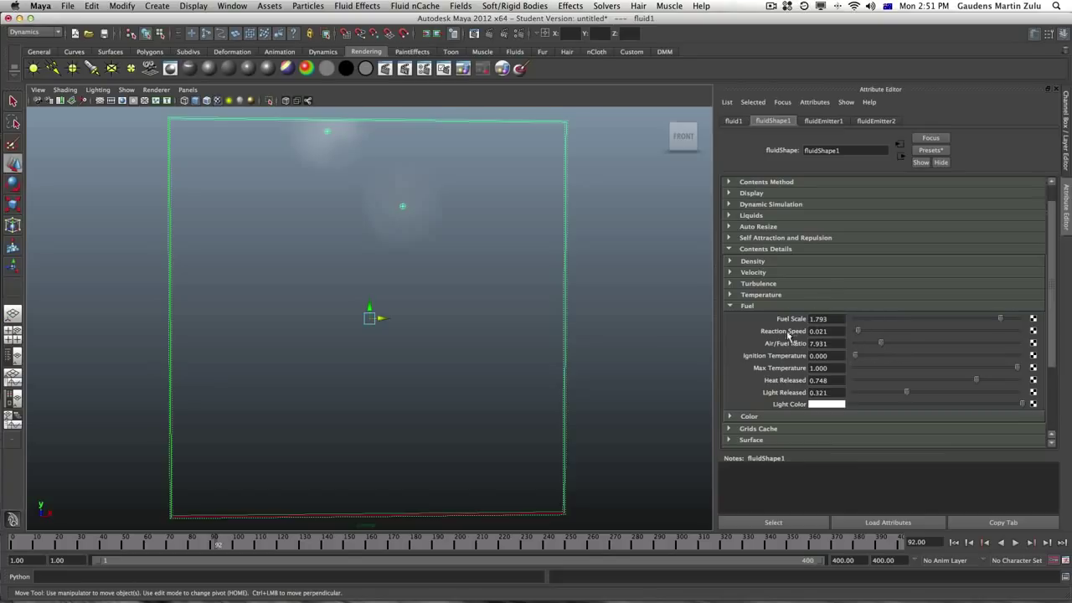
{"action": "left_click", "coordinate": [747, 305]}
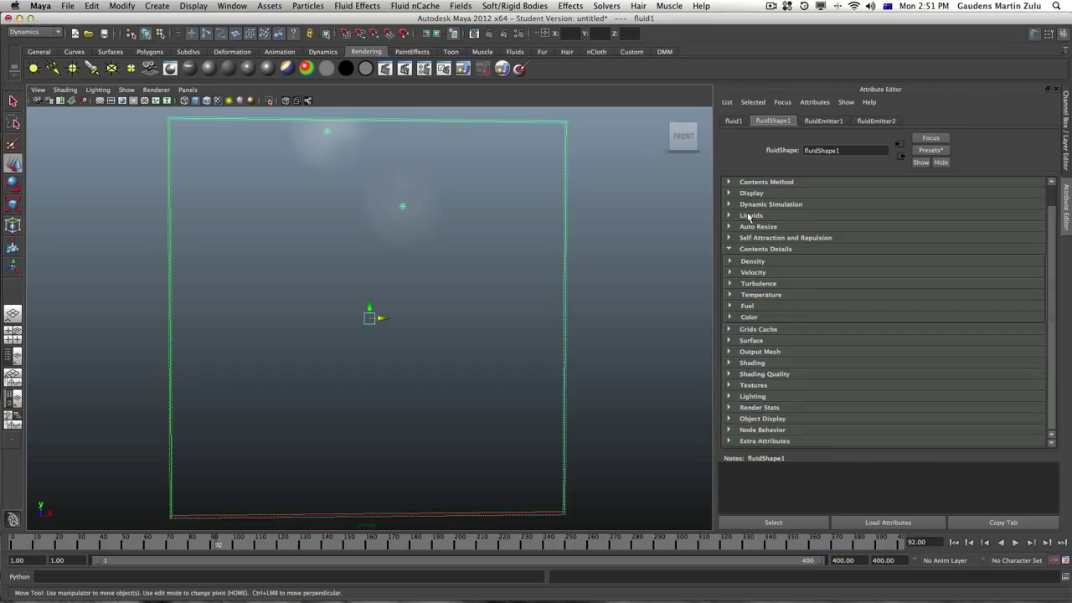
Set Shaded Display to As Render and play the simulation through
{"action": "left_click", "coordinate": [751, 193]}
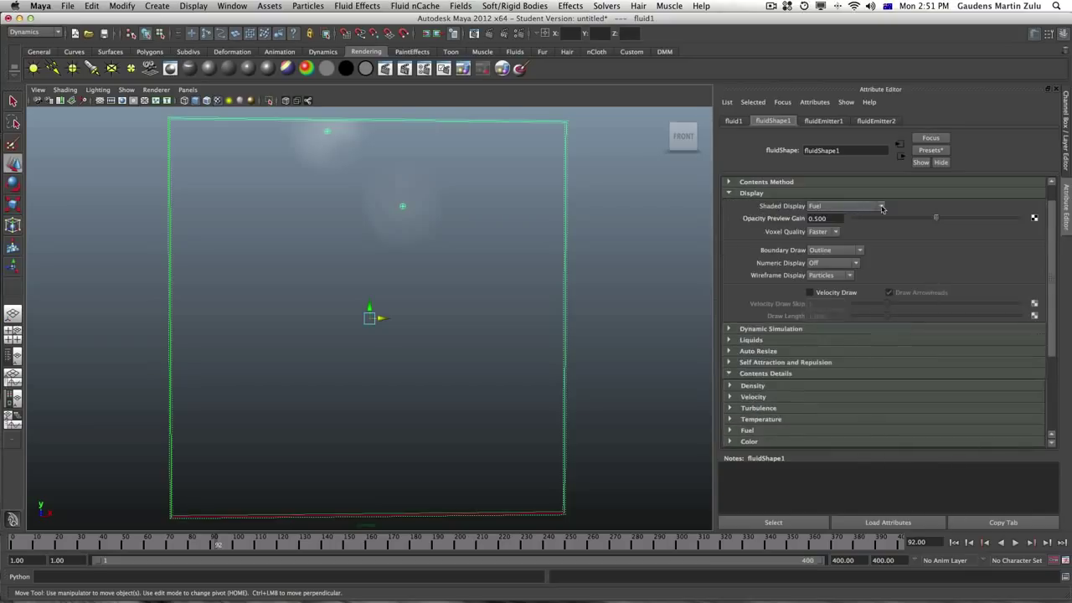
{"action": "left_click", "coordinate": [880, 206]}
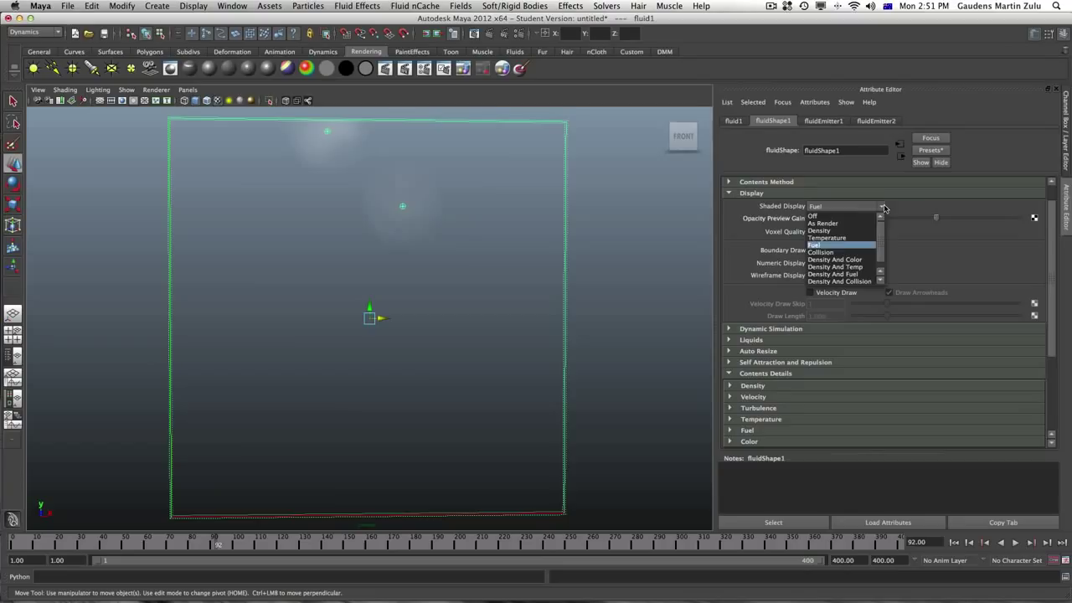
{"action": "left_click", "coordinate": [823, 223]}
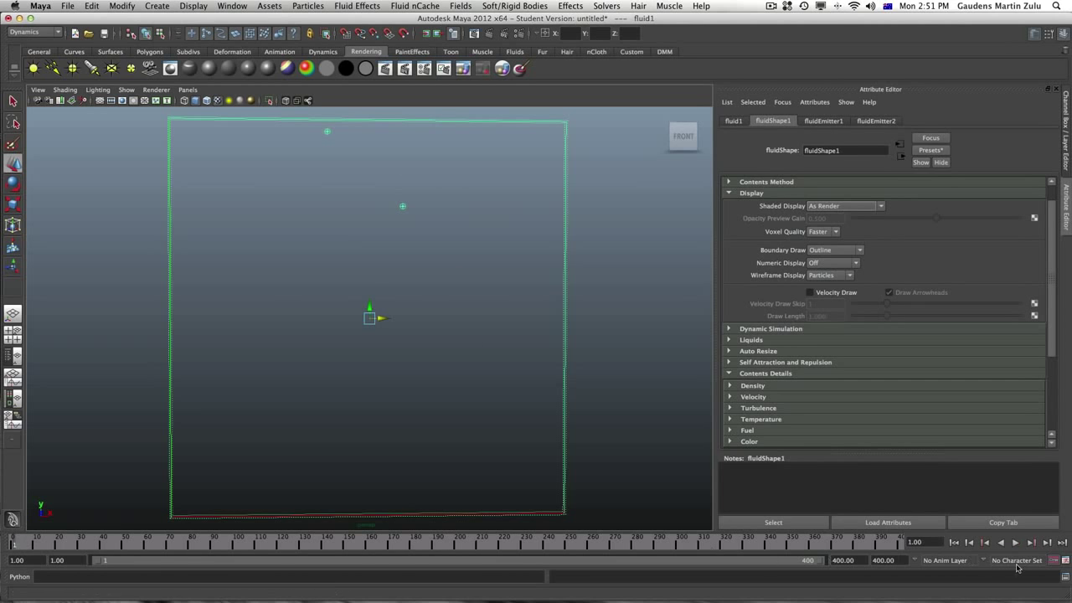
{"action": "left_click", "coordinate": [1014, 542]}
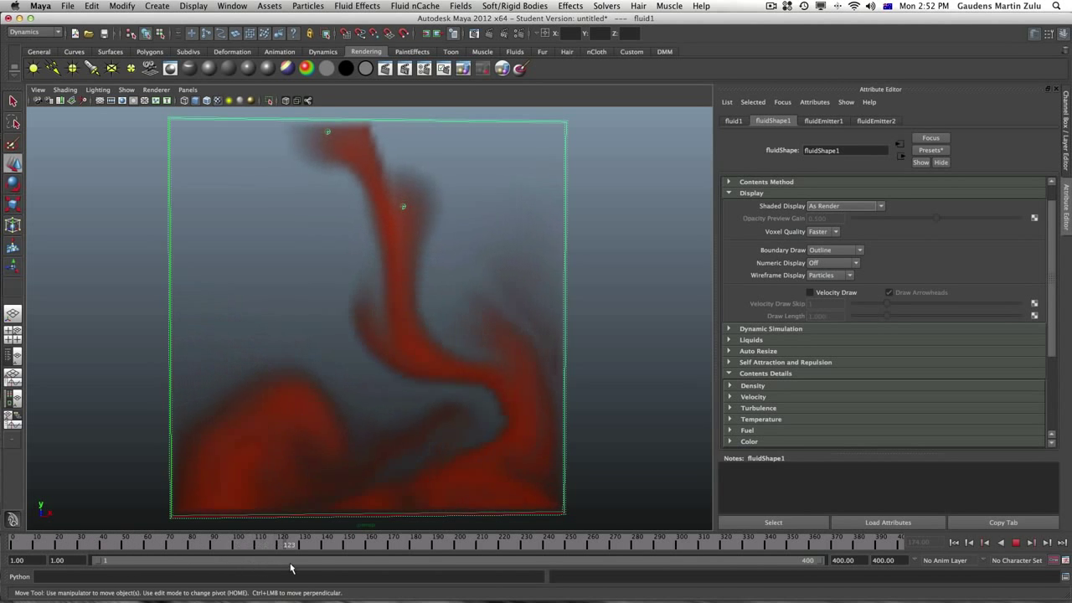
{"action": "left_click_drag", "start_coordinate": [289, 544], "coordinate": [456, 544]}
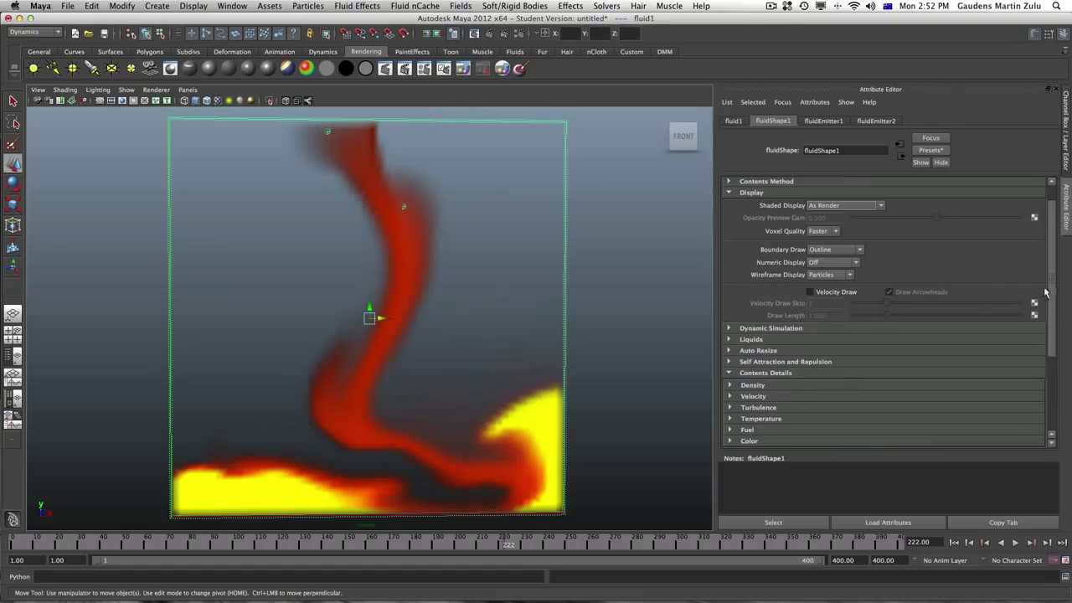
Set temperature Buoyancy to about -5.379 and replay the simulation from the start
{"action": "scroll", "scroll_direction": "down", "scroll_amount": 3}
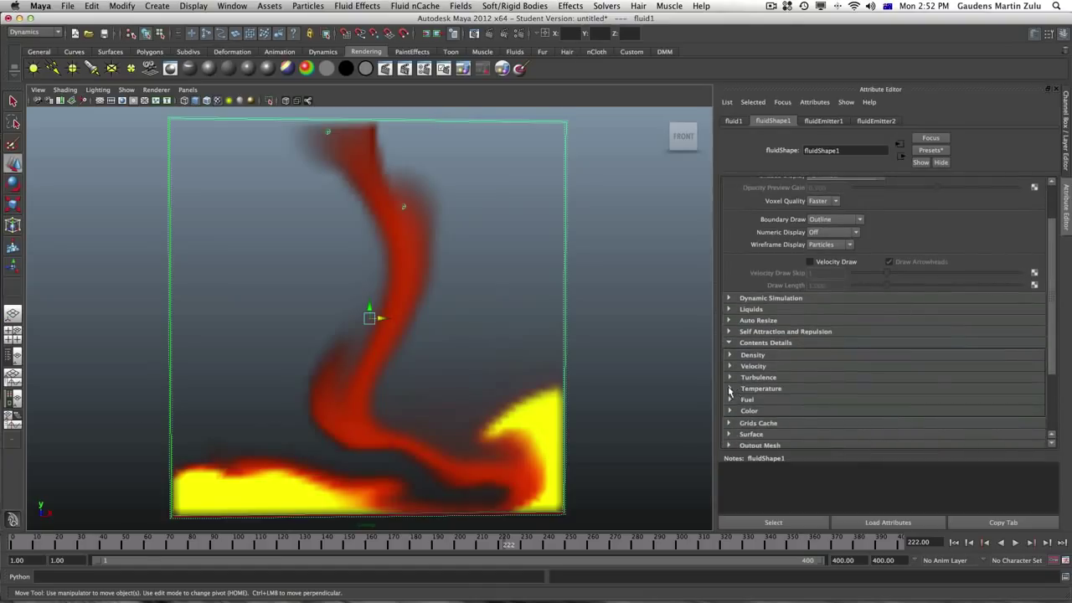
{"action": "left_click", "coordinate": [760, 388]}
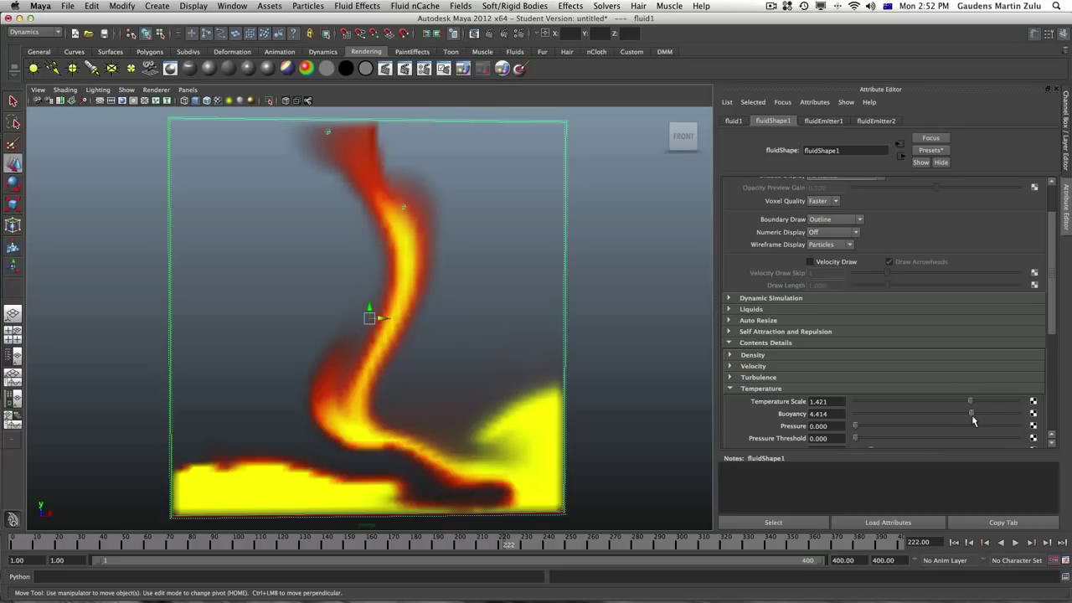
{"action": "left_click_drag", "start_coordinate": [971, 413], "coordinate": [944, 413]}
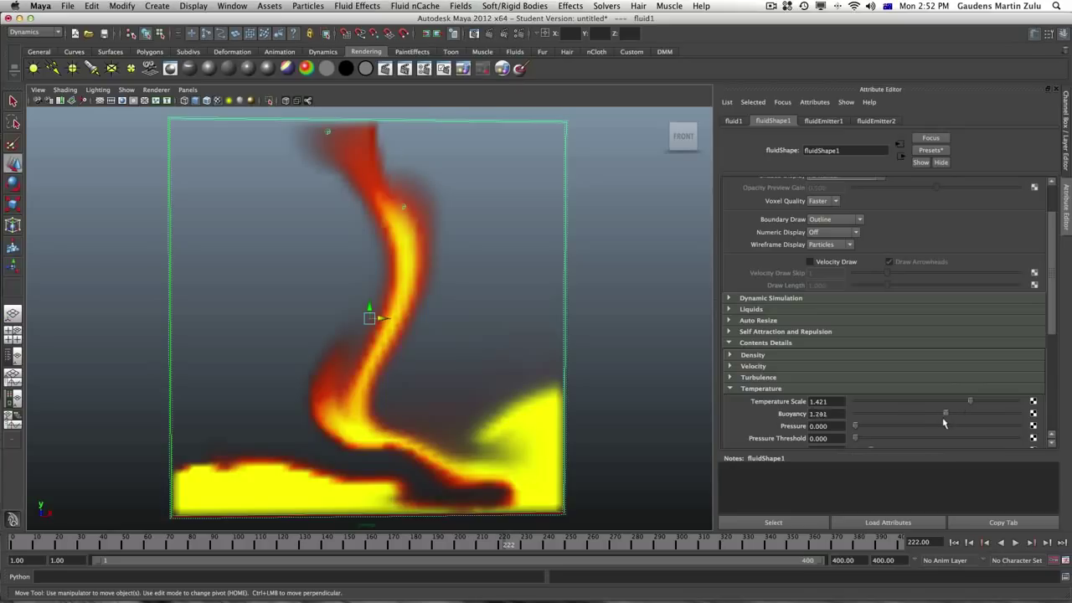
{"action": "left_click_drag", "start_coordinate": [944, 413], "coordinate": [883, 412]}
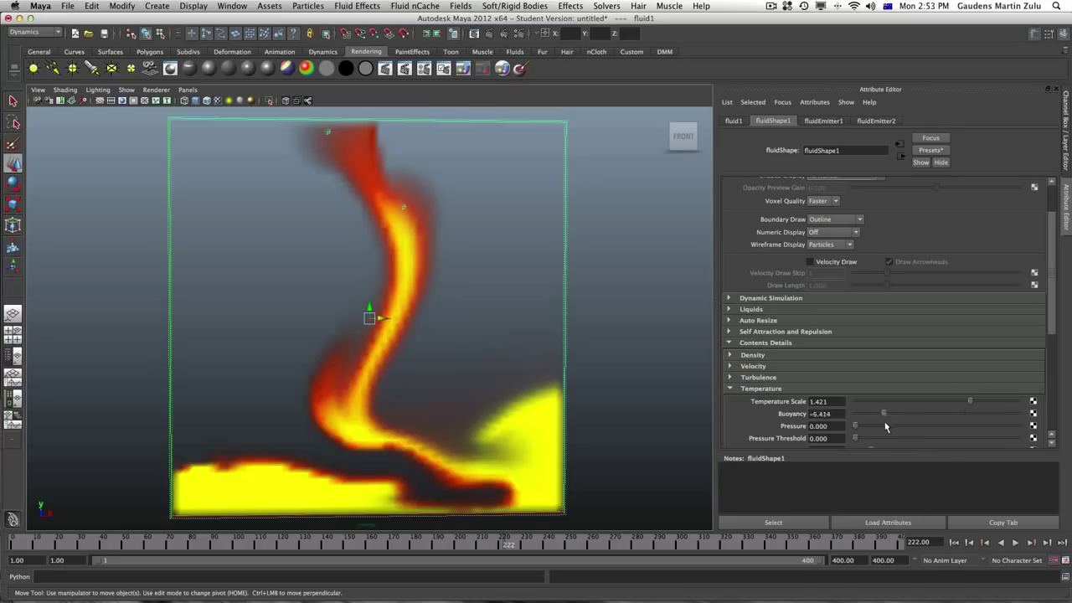
{"action": "left_click_drag", "start_coordinate": [870, 412], "coordinate": [892, 412]}
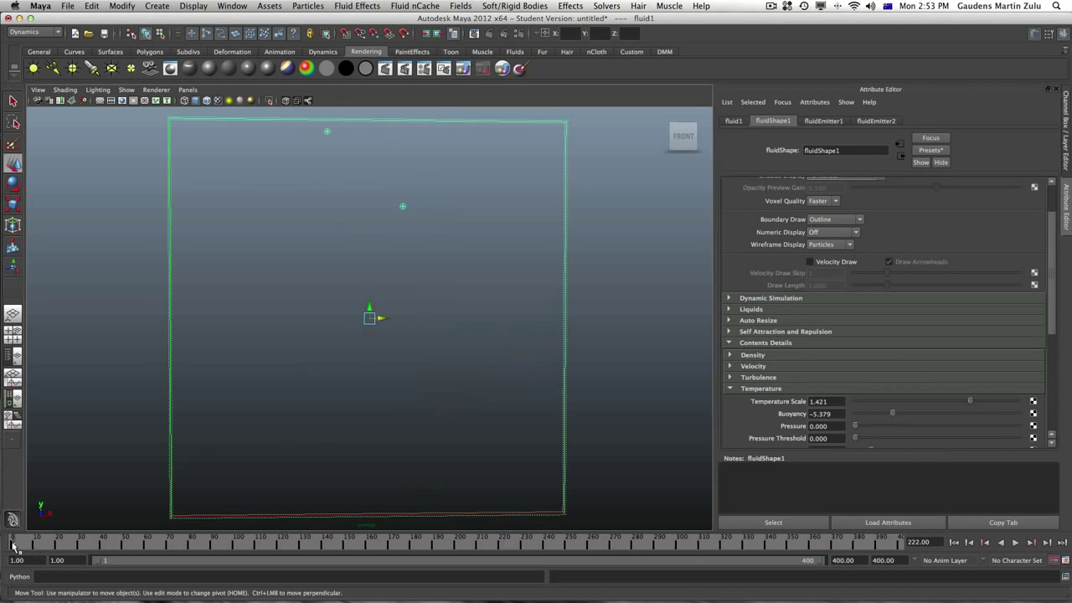
{"action": "left_click", "coordinate": [293, 540]}
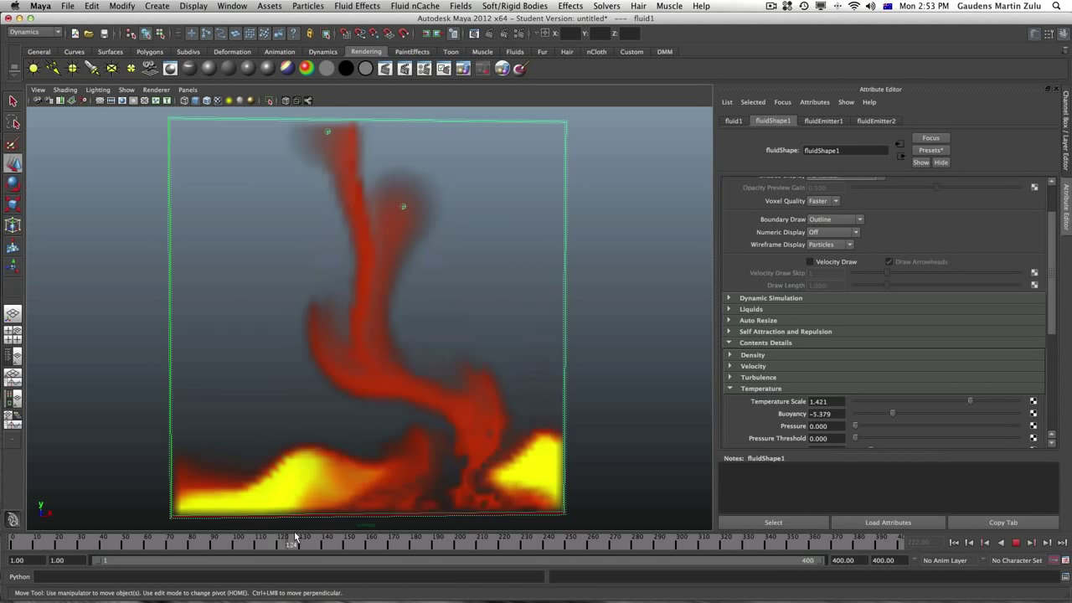
{"action": "left_click_drag", "start_coordinate": [291, 544], "coordinate": [502, 544]}
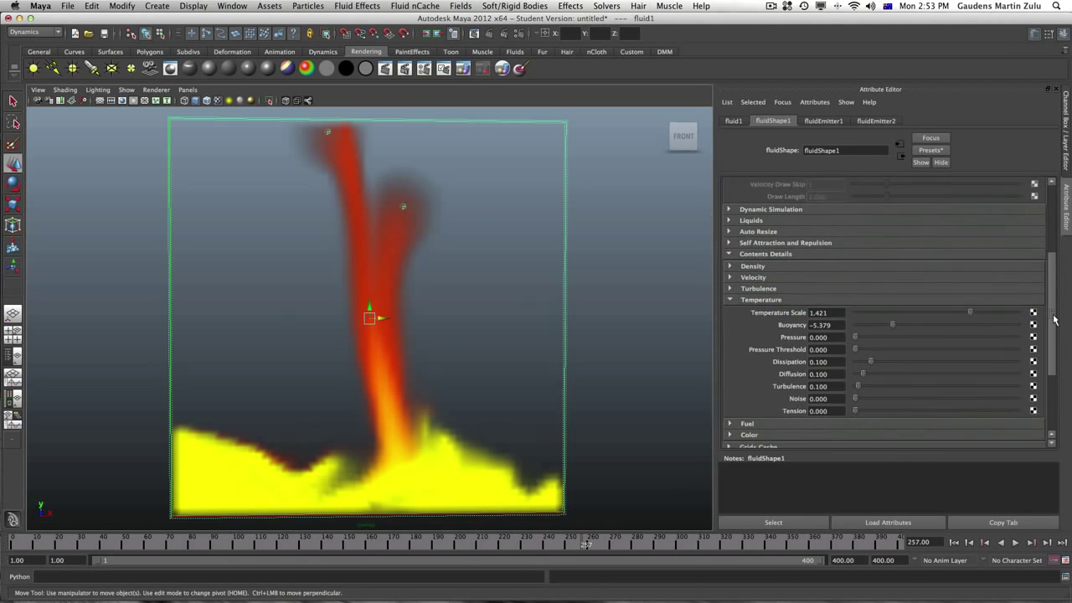
Collapse Temperature, expand Fuel, and drag Fuel Scale toward 1.110
{"action": "left_click", "coordinate": [729, 299]}
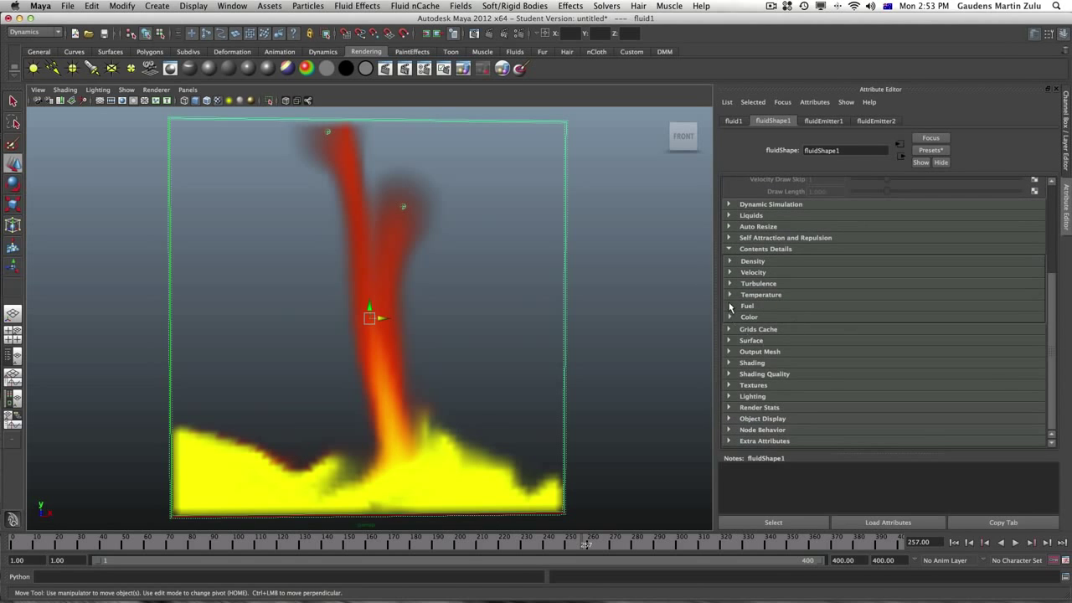
{"action": "left_click", "coordinate": [730, 306]}
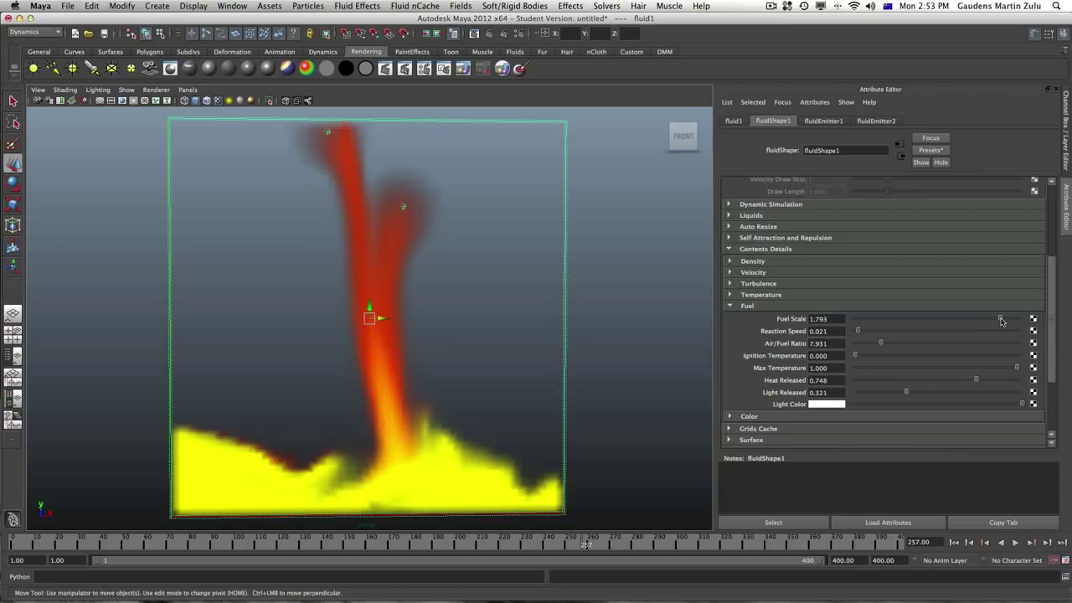
{"action": "left_click_drag", "start_coordinate": [1001, 319], "coordinate": [1013, 319]}
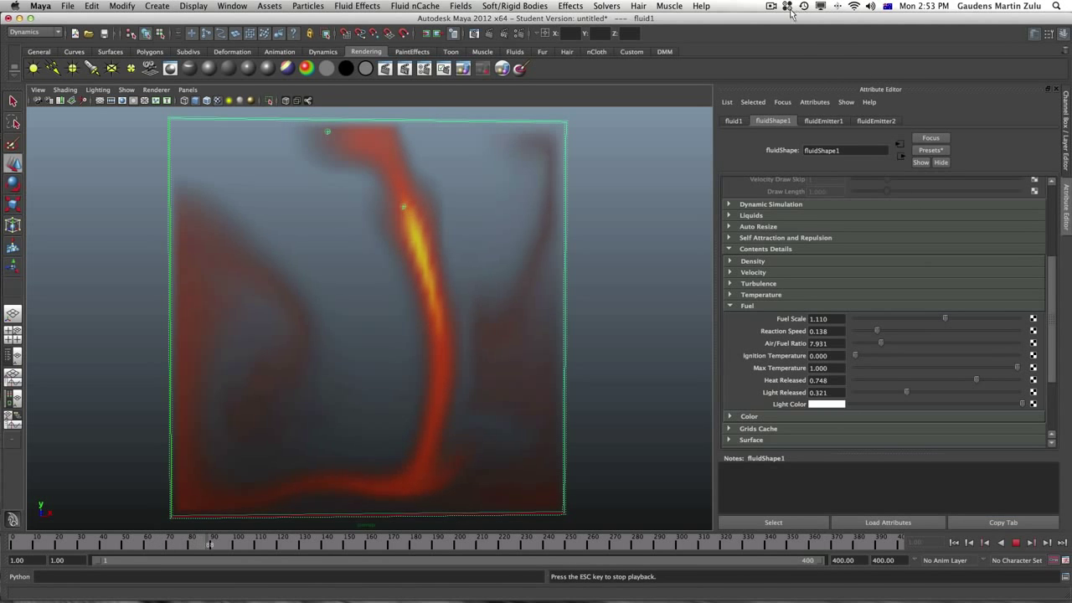
{"action": "left_click", "coordinate": [787, 6]}
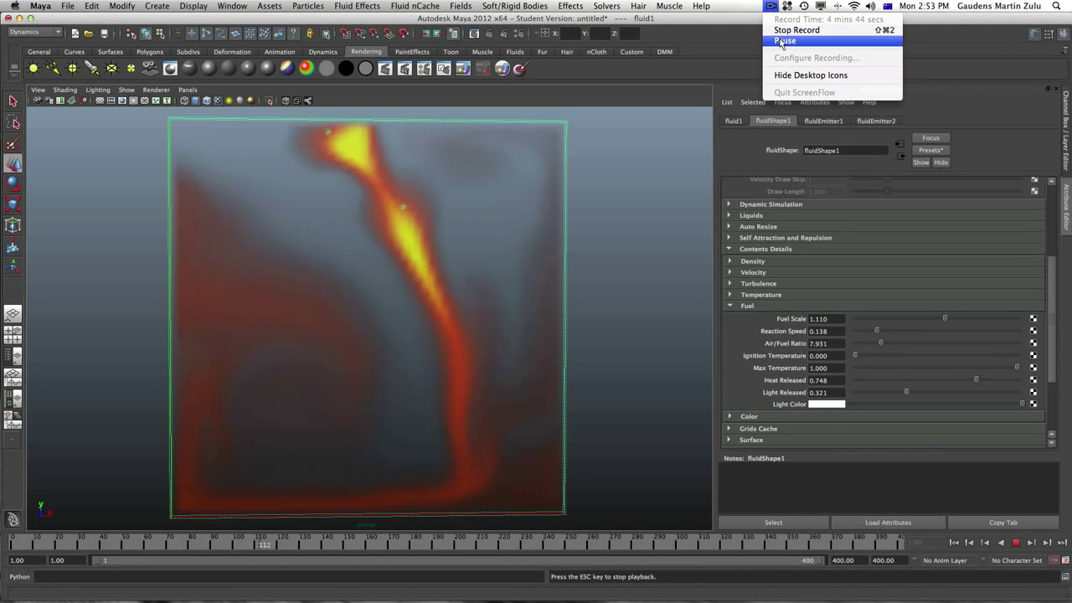
{"action": "left_click", "coordinate": [785, 41]}
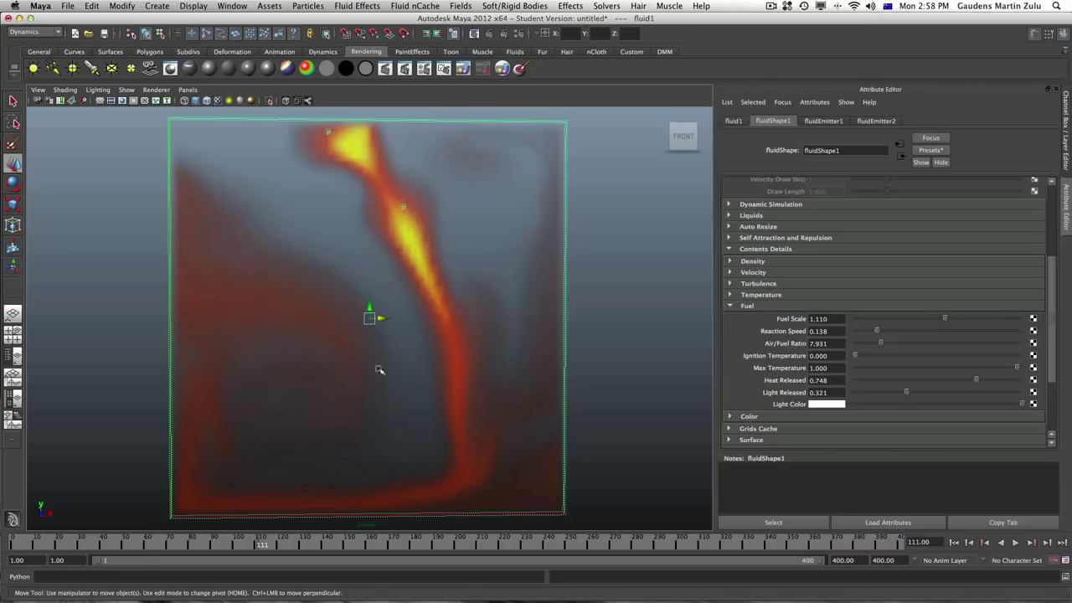
{"action": "mouse_move", "coordinate": [403, 239]}
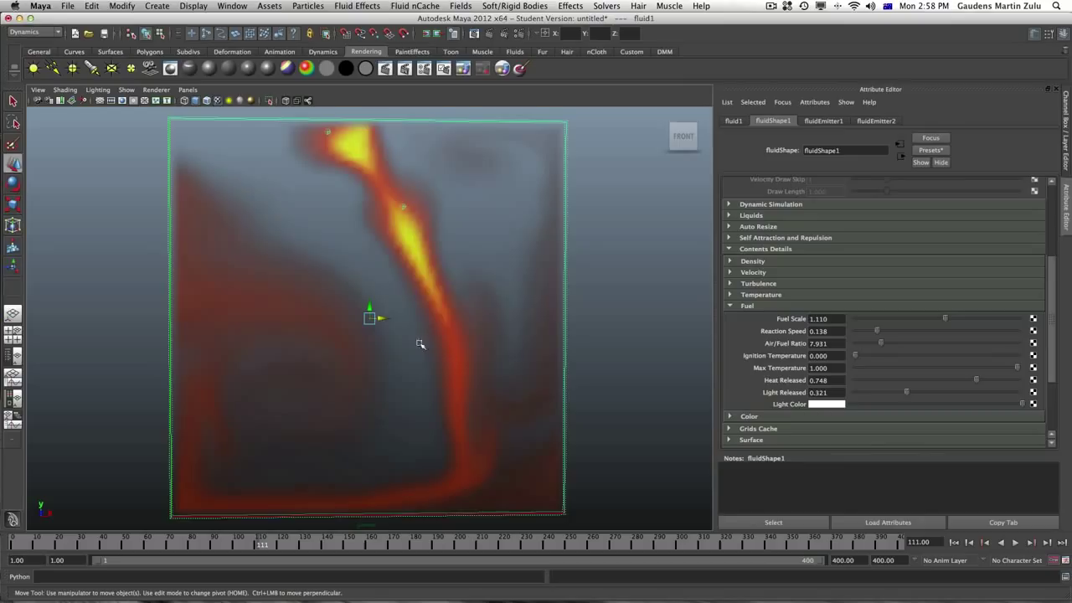
{"action": "mouse_move", "coordinate": [455, 394]}
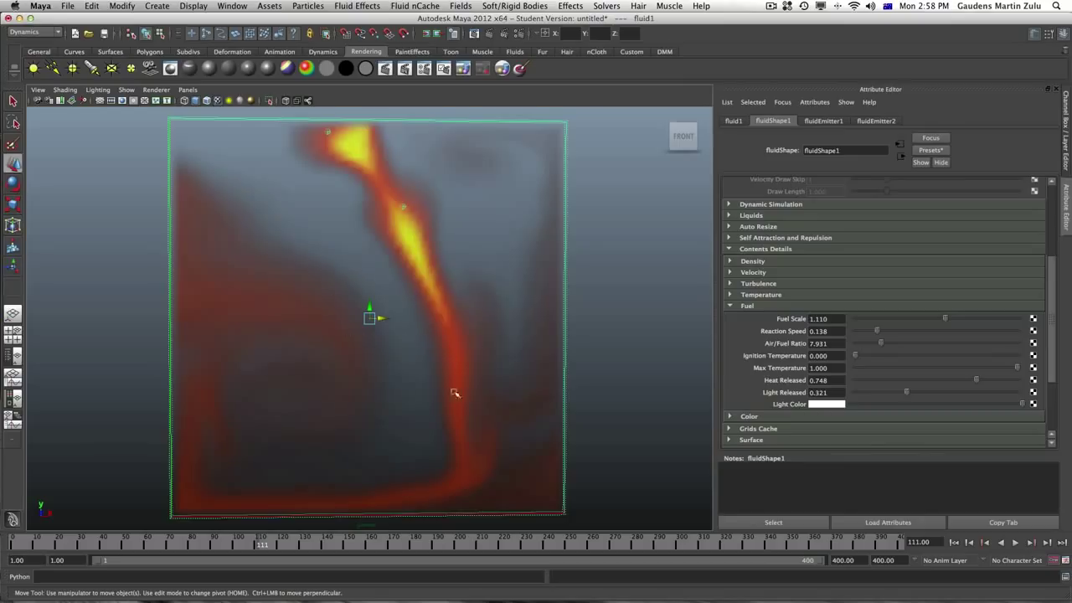
{"action": "mouse_move", "coordinate": [490, 330]}
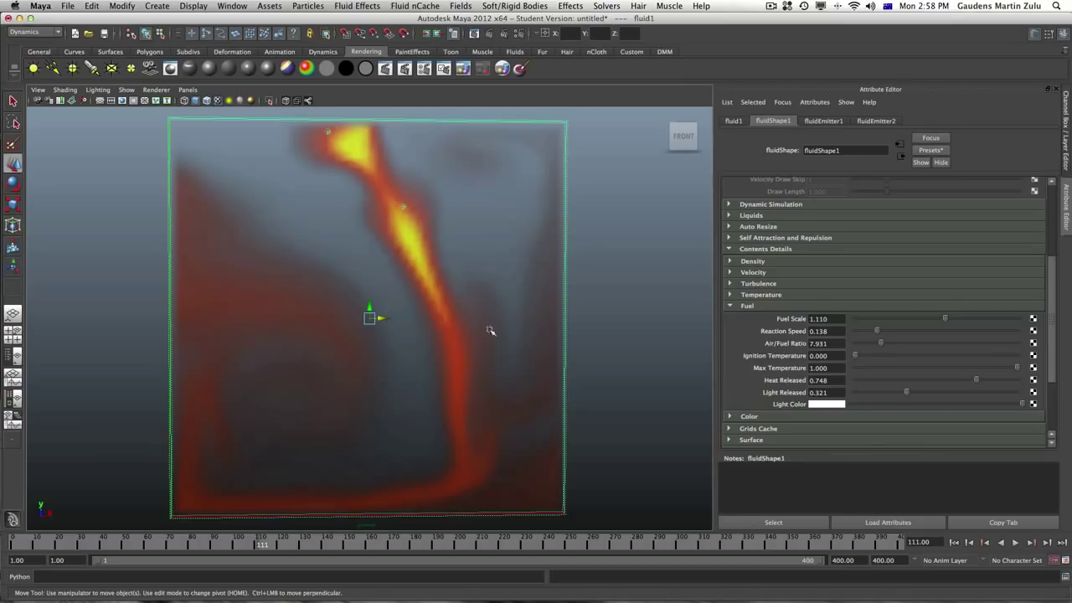
Pick red as the fuel Light Color in the colour picker
{"action": "left_click", "coordinate": [826, 404]}
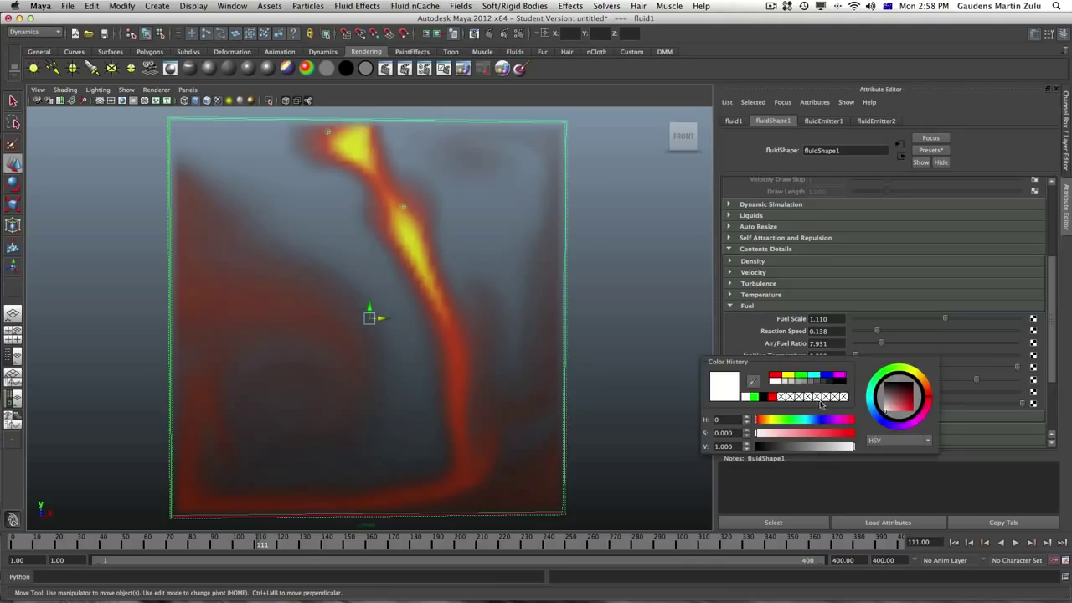
{"action": "left_click", "coordinate": [592, 360]}
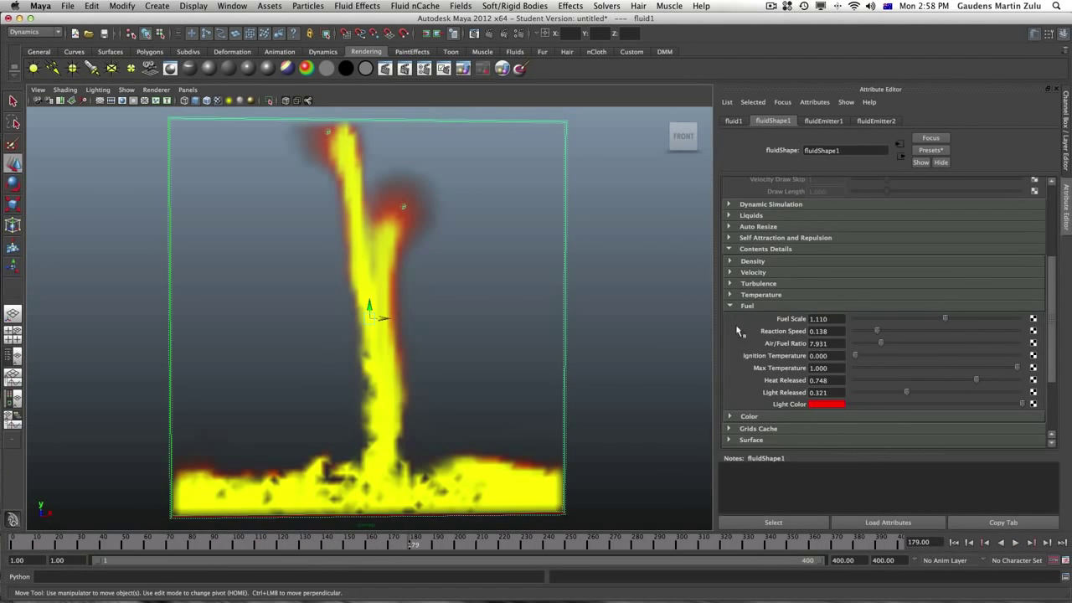
{"action": "scroll", "scroll_direction": "down", "scroll_amount": 3}
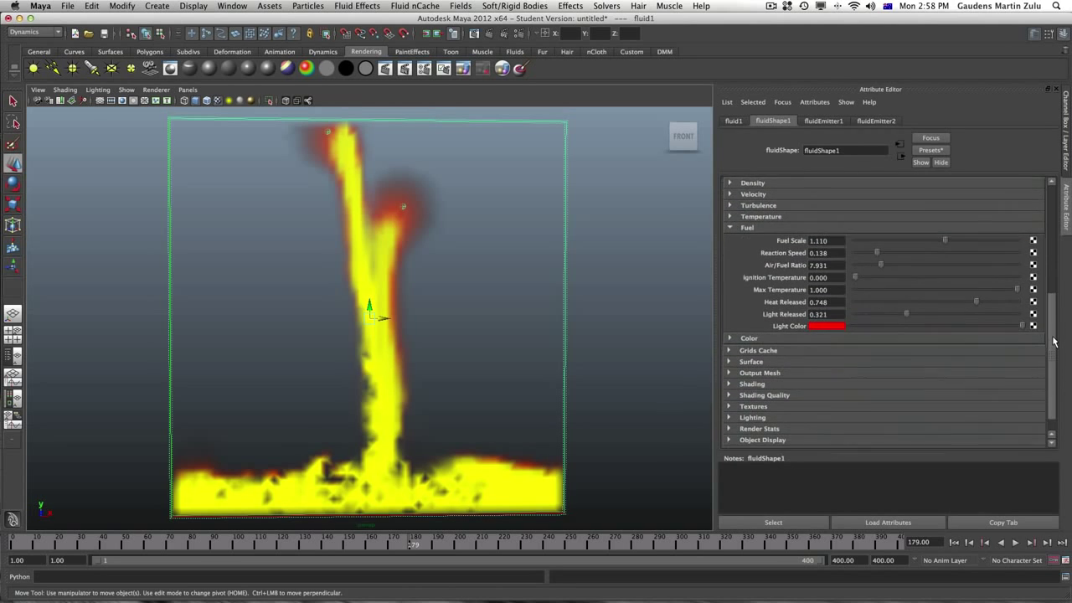
{"action": "scroll", "scroll_direction": "down", "scroll_amount": 3}
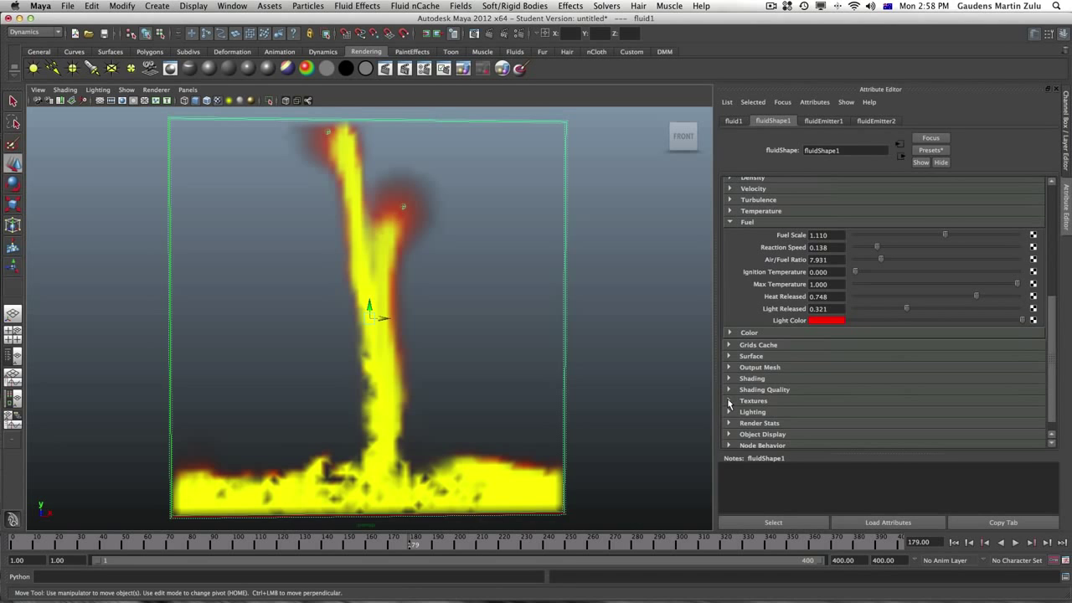
{"action": "left_click", "coordinate": [729, 377]}
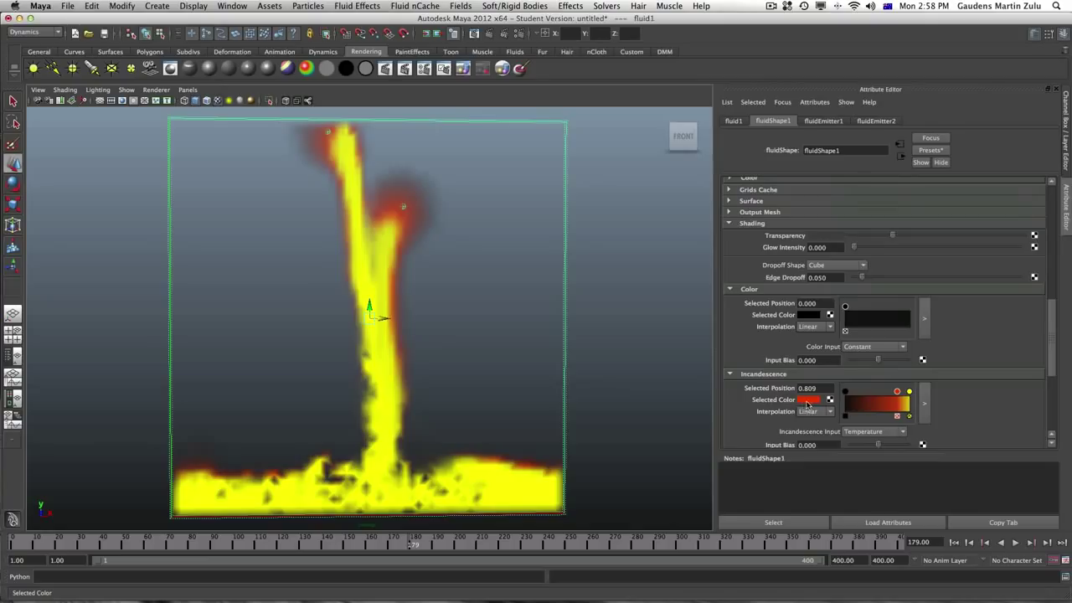
{"action": "left_click", "coordinate": [808, 399]}
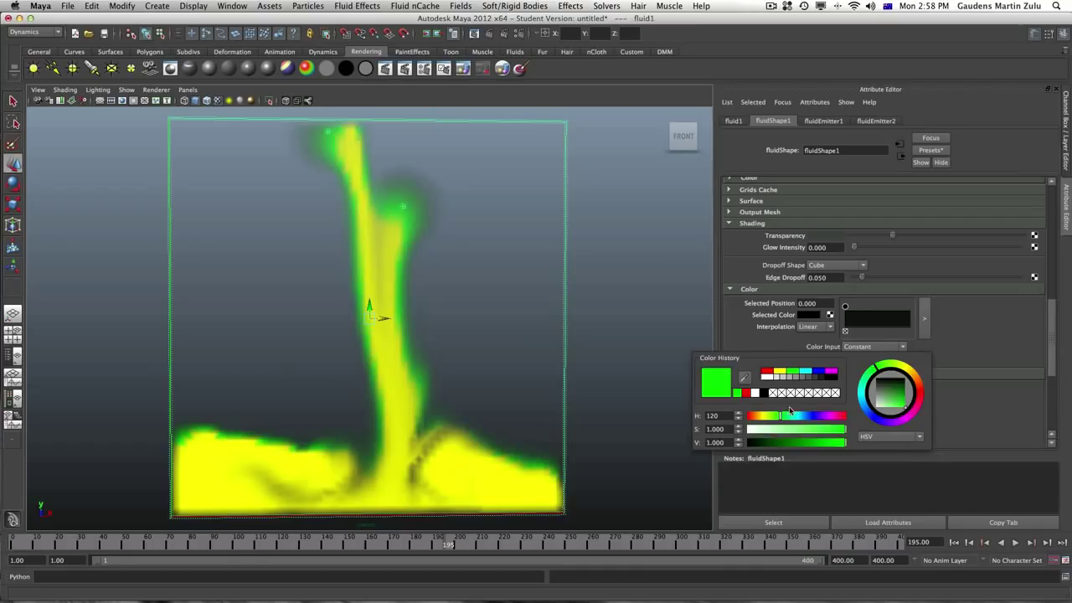
{"action": "left_click", "coordinate": [643, 368]}
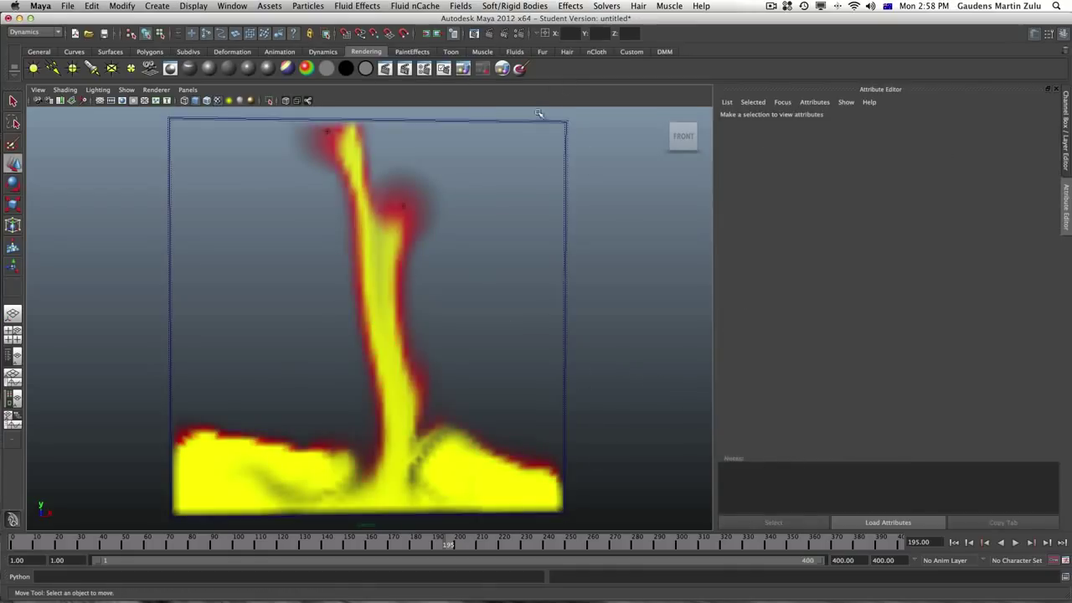
Try red and yellow Incandescence key positions, settling the red key at 0.791
{"action": "left_click", "coordinate": [369, 319]}
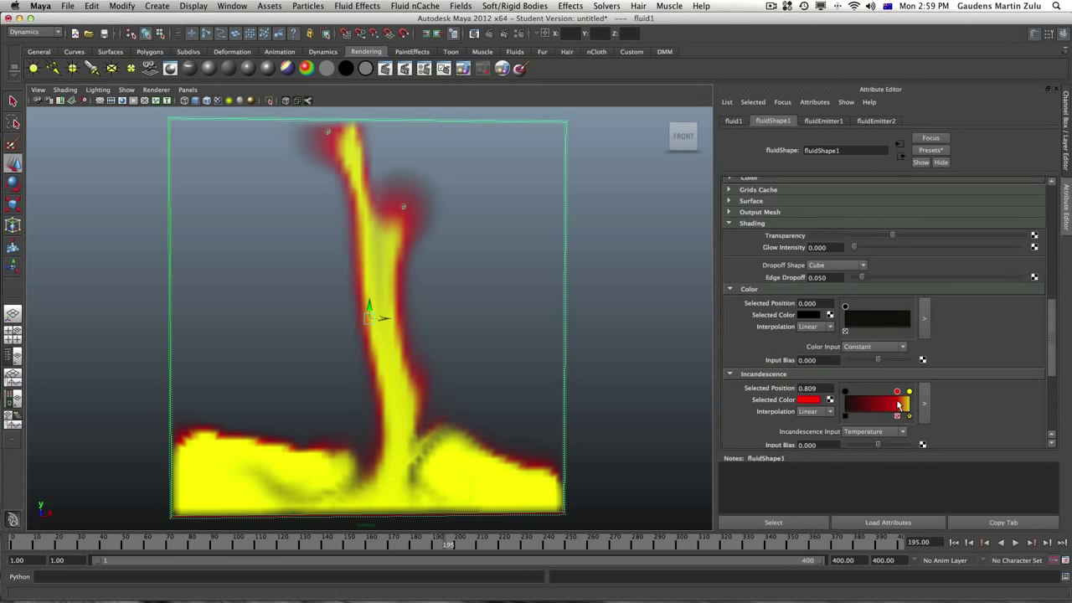
{"action": "left_click_drag", "start_coordinate": [898, 403], "coordinate": [872, 404]}
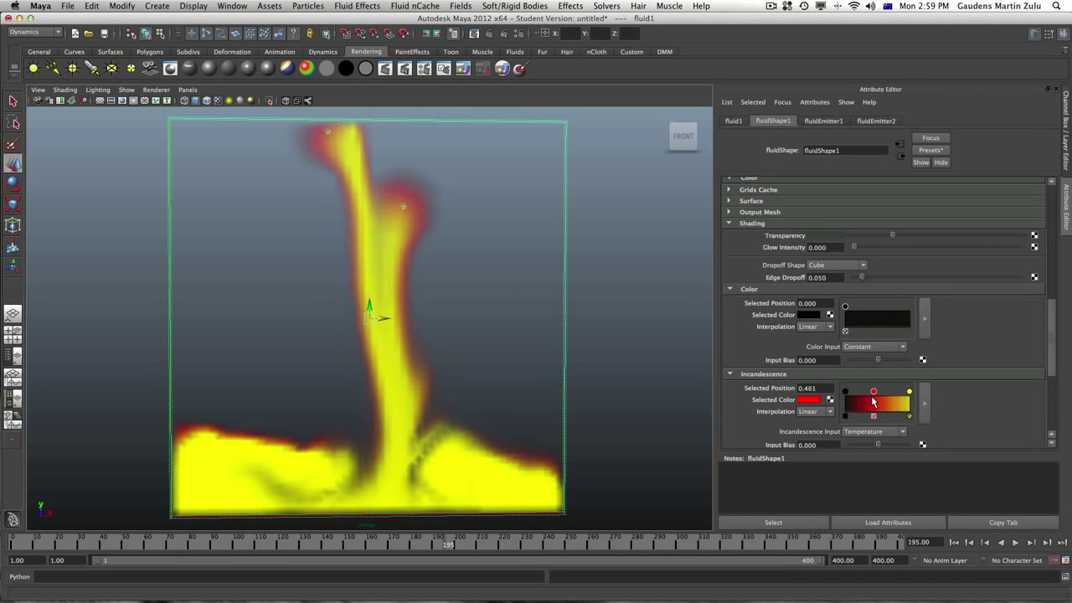
{"action": "left_click_drag", "start_coordinate": [874, 392], "coordinate": [866, 392]}
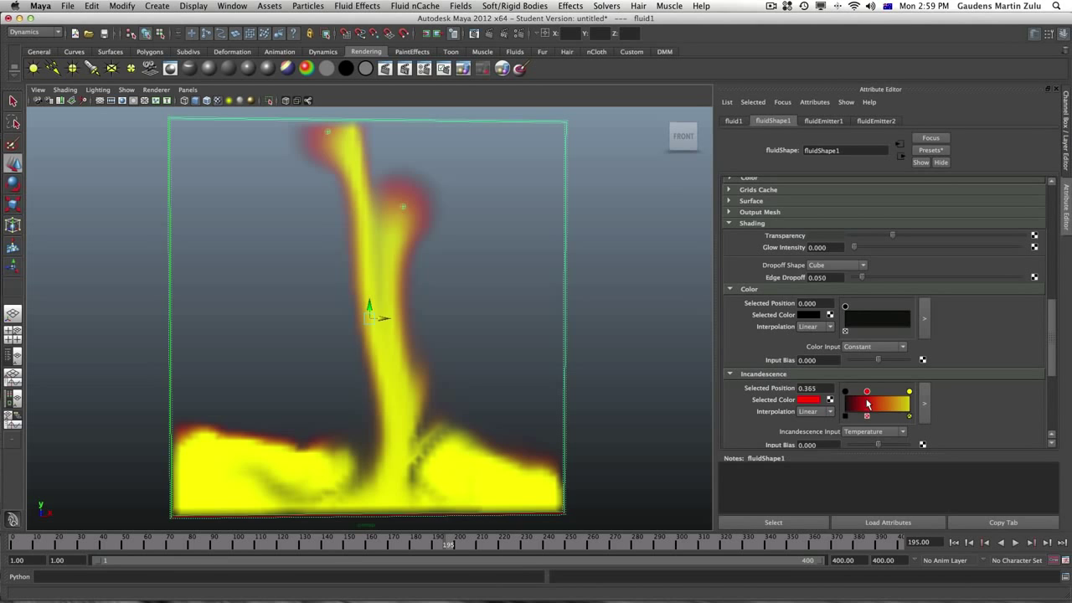
{"action": "left_click_drag", "start_coordinate": [867, 391], "coordinate": [883, 394]}
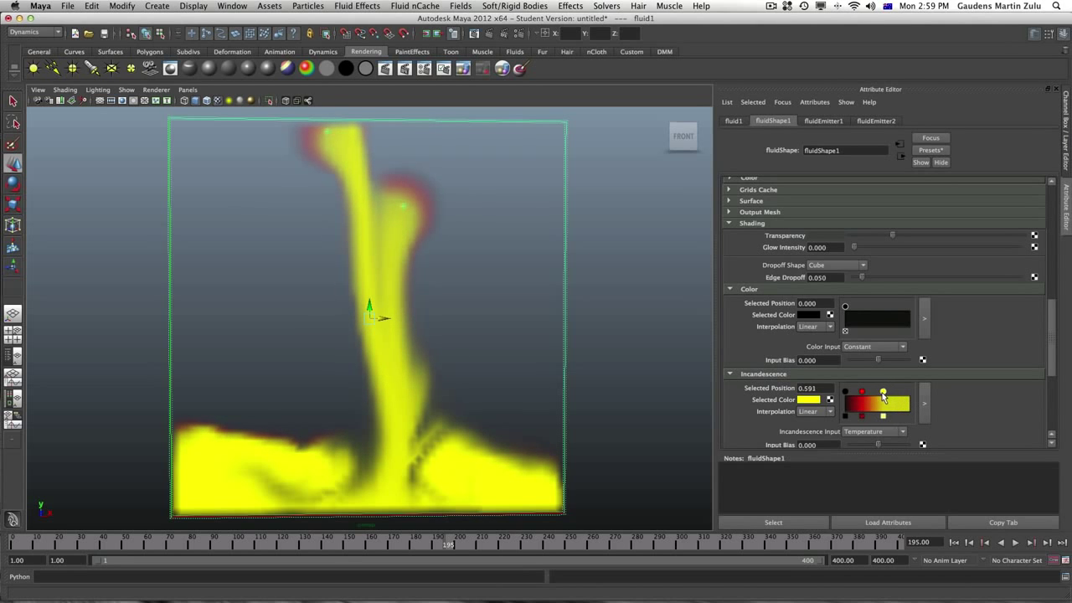
{"action": "left_click_drag", "start_coordinate": [882, 391], "coordinate": [870, 392]}
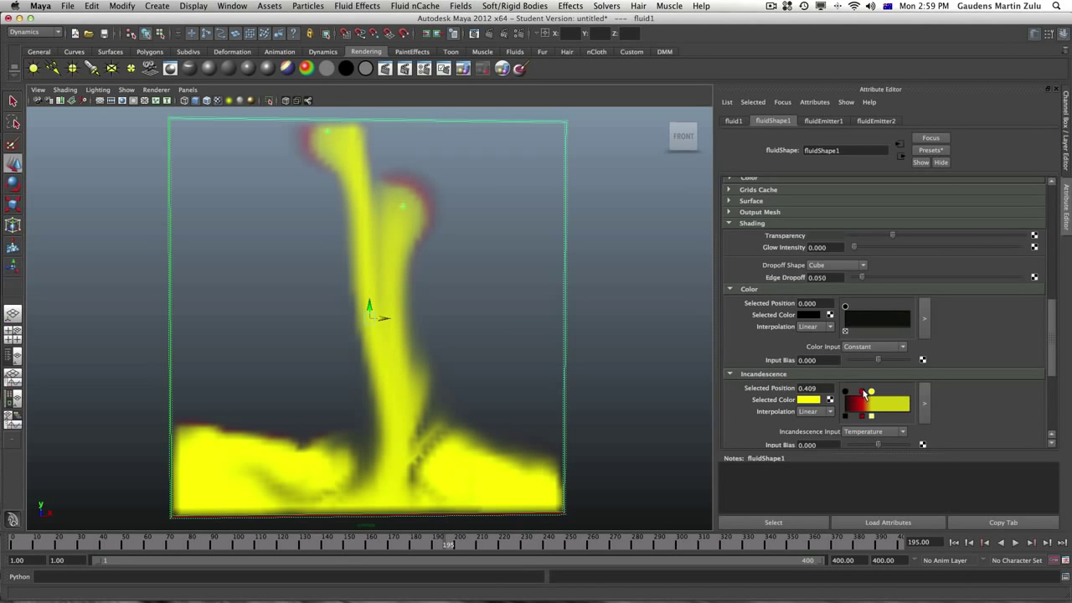
{"action": "left_click_drag", "start_coordinate": [871, 391], "coordinate": [871, 404]}
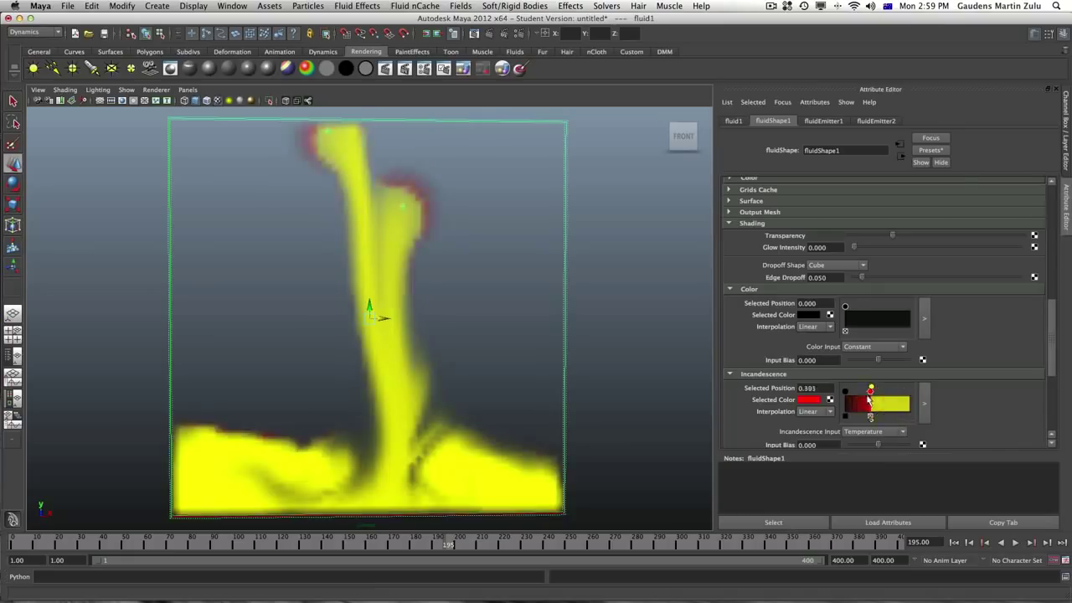
{"action": "left_click_drag", "start_coordinate": [869, 389], "coordinate": [887, 391]}
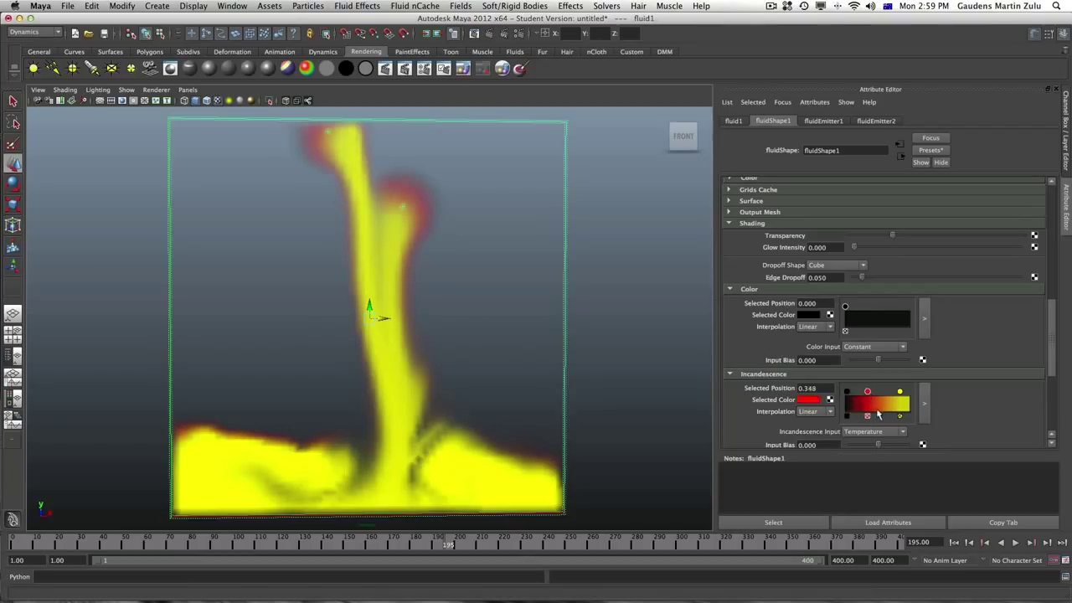
{"action": "left_click_drag", "start_coordinate": [867, 392], "coordinate": [846, 392]}
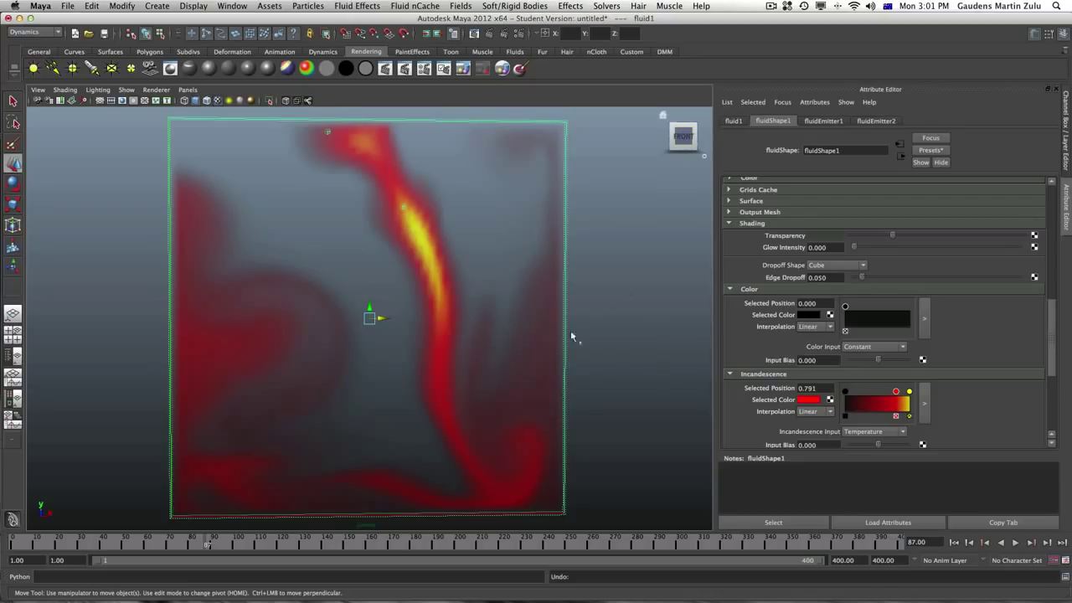
{"action": "mouse_move", "coordinate": [443, 366]}
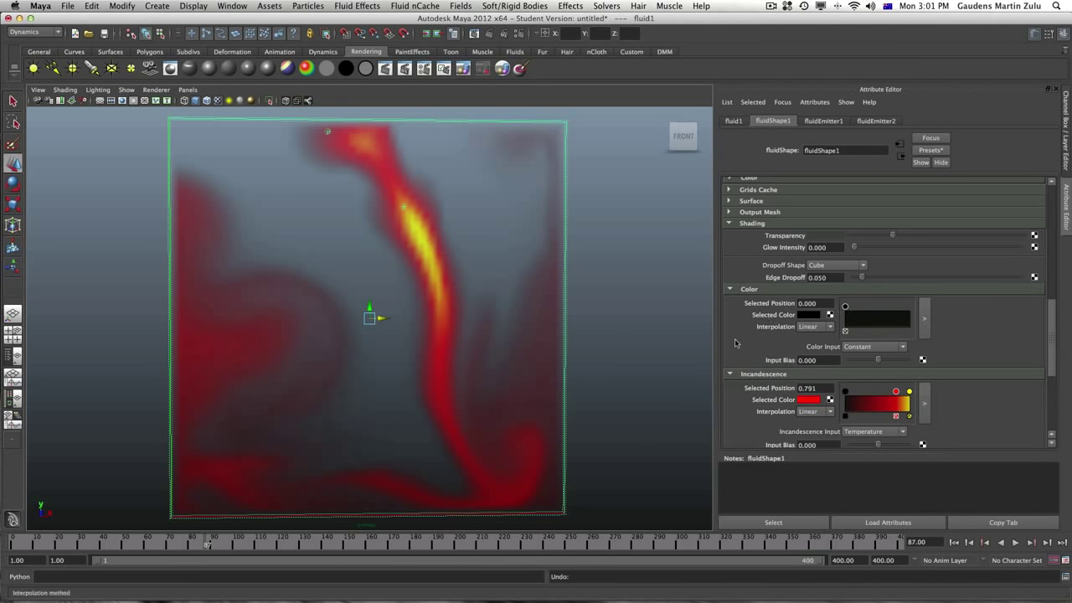
Collapse Color and set the Fuel section's Light Color swatch to white
{"action": "left_click", "coordinate": [749, 289]}
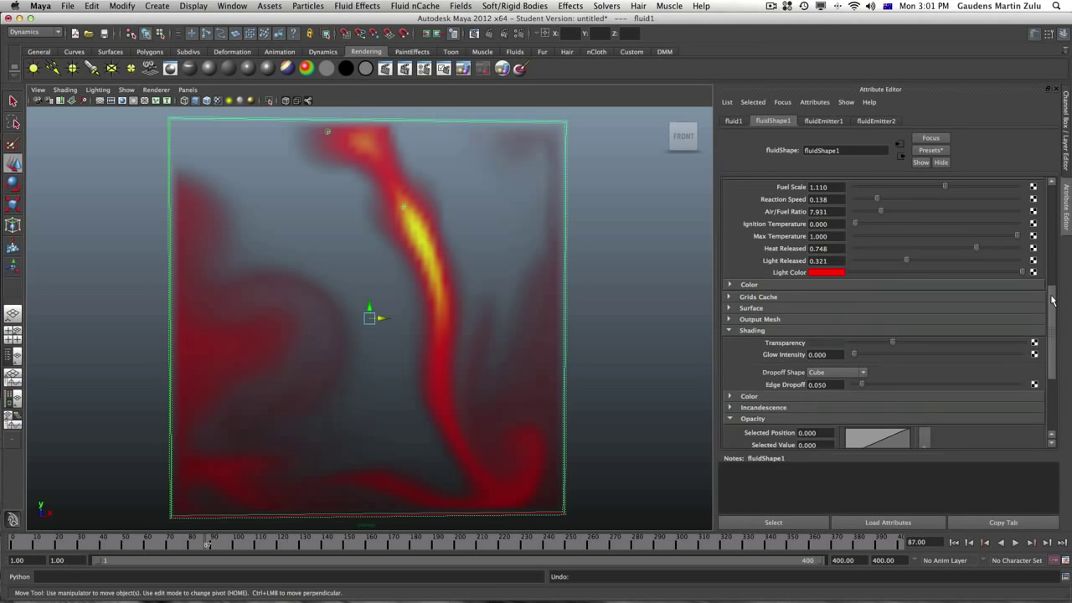
{"action": "scroll", "scroll_direction": "up", "scroll_amount": 3}
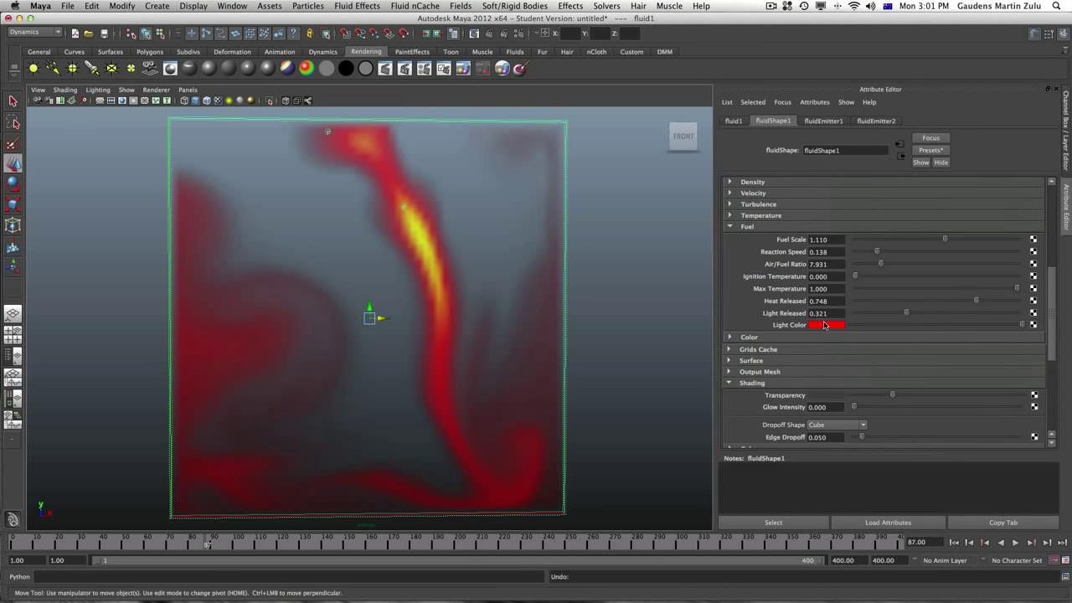
{"action": "left_click", "coordinate": [827, 325]}
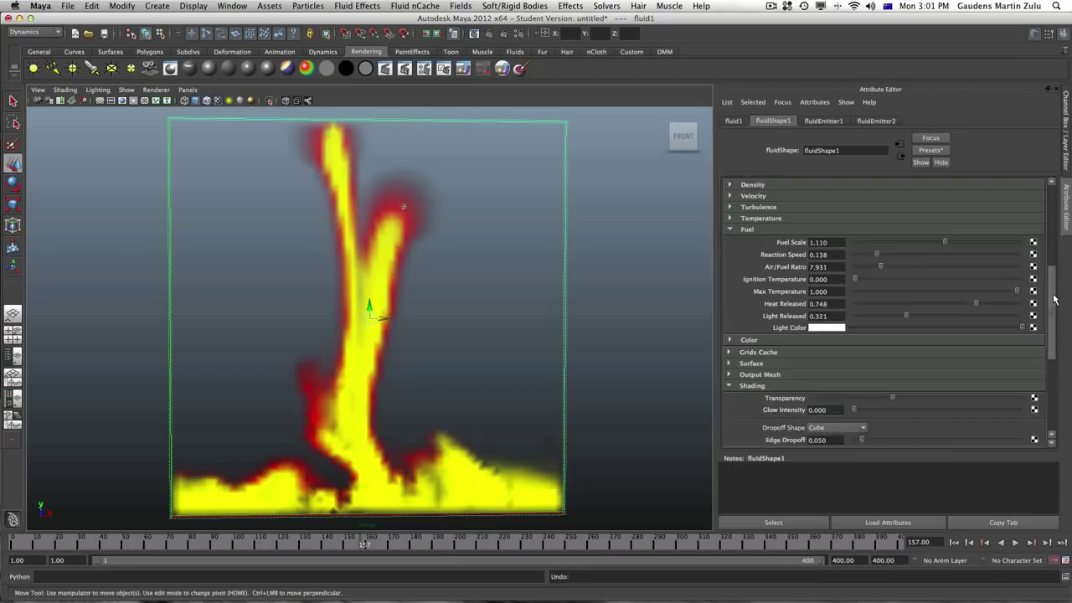
Set the Fuel Ignition Temperature slider to 0.179
{"action": "scroll", "scroll_direction": "up", "scroll_amount": 3}
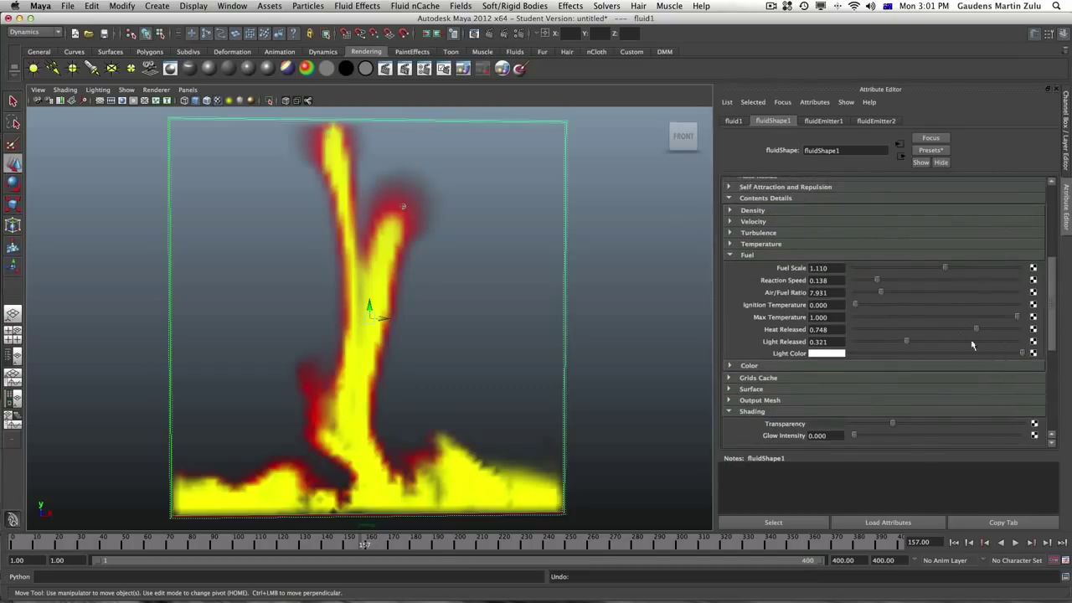
{"action": "mouse_move", "coordinate": [905, 274]}
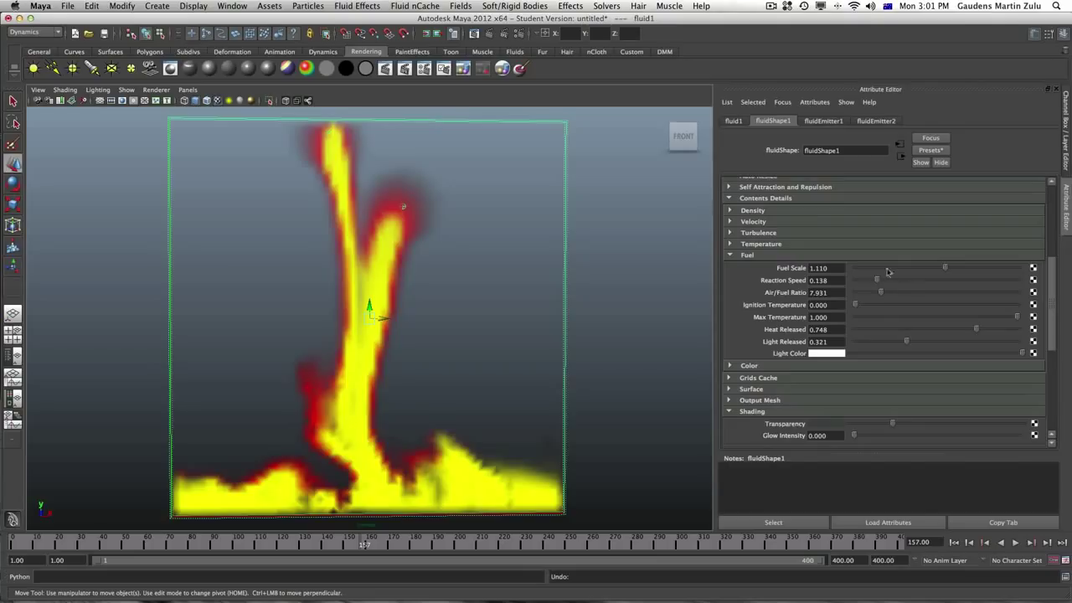
{"action": "mouse_move", "coordinate": [771, 268]}
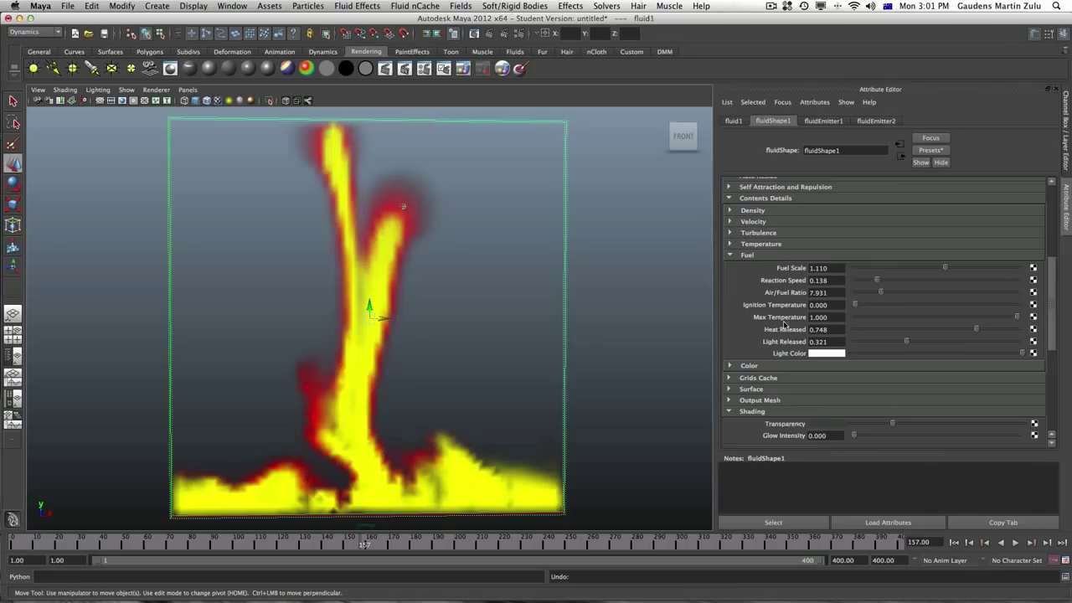
{"action": "mouse_move", "coordinate": [877, 282]}
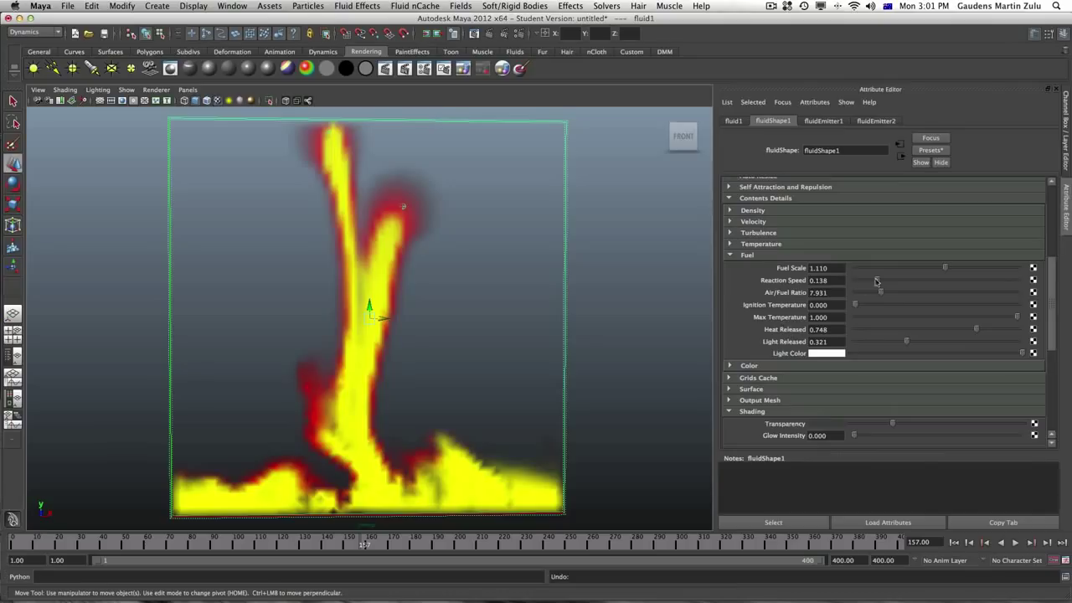
{"action": "mouse_move", "coordinate": [858, 307]}
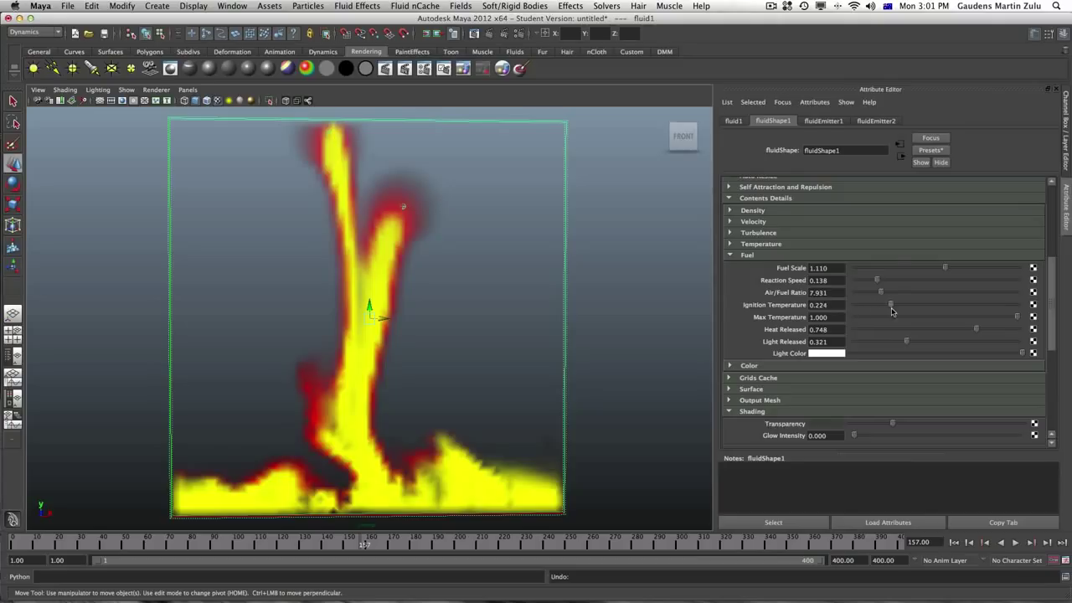
{"action": "left_click_drag", "start_coordinate": [891, 304], "coordinate": [886, 304]}
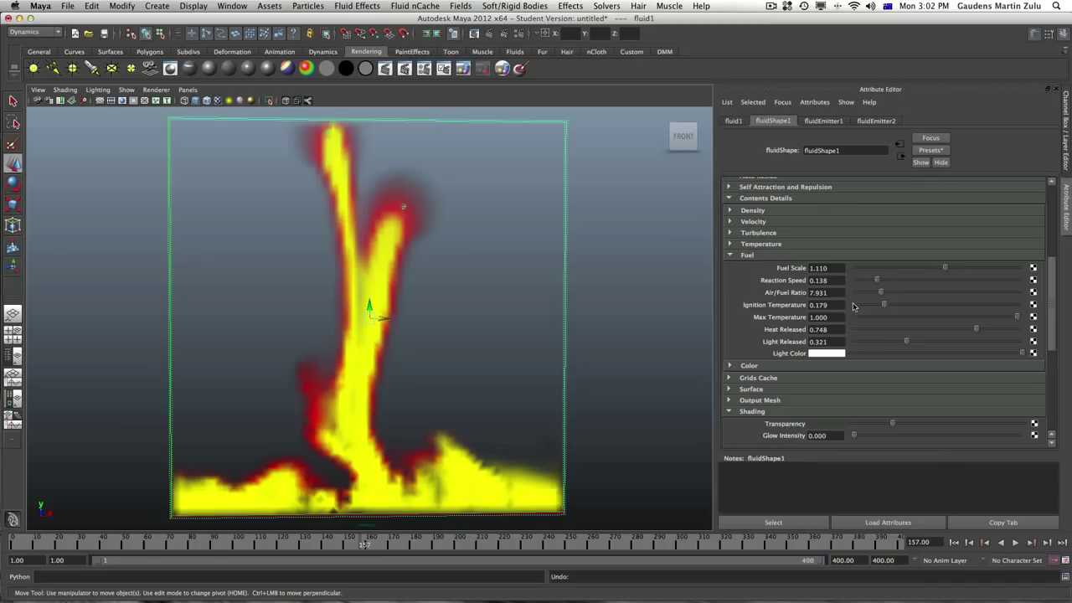
{"action": "mouse_move", "coordinate": [881, 303]}
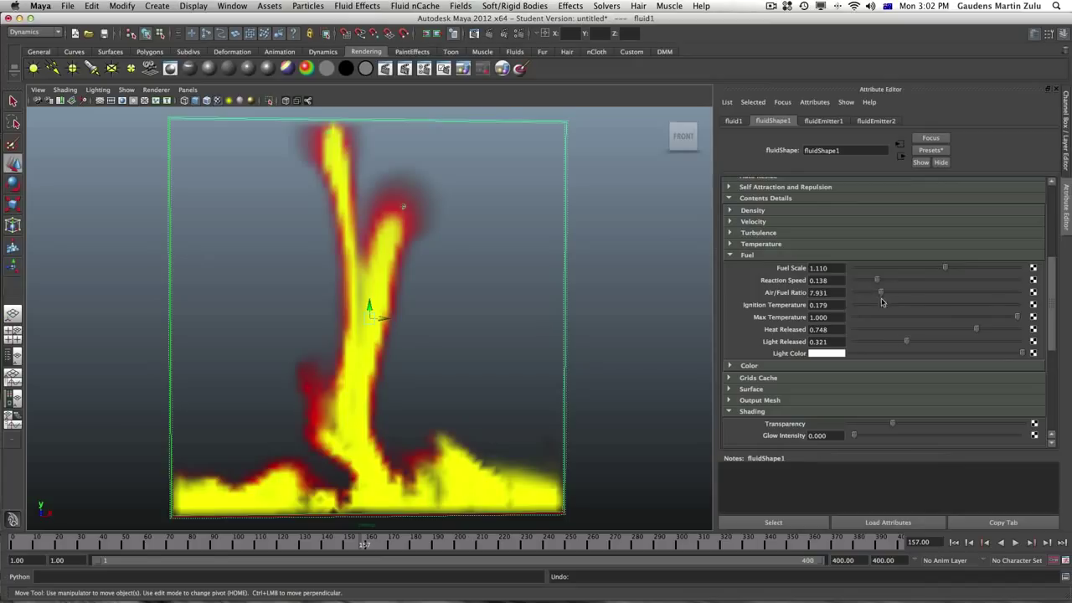
{"action": "mouse_move", "coordinate": [890, 288]}
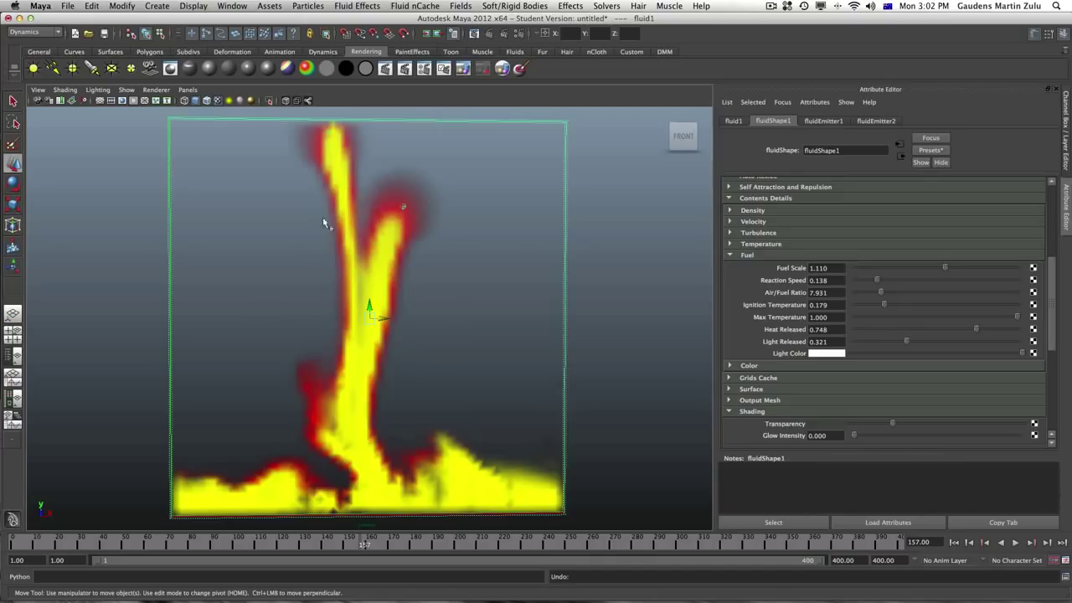
{"action": "mouse_move", "coordinate": [352, 266]}
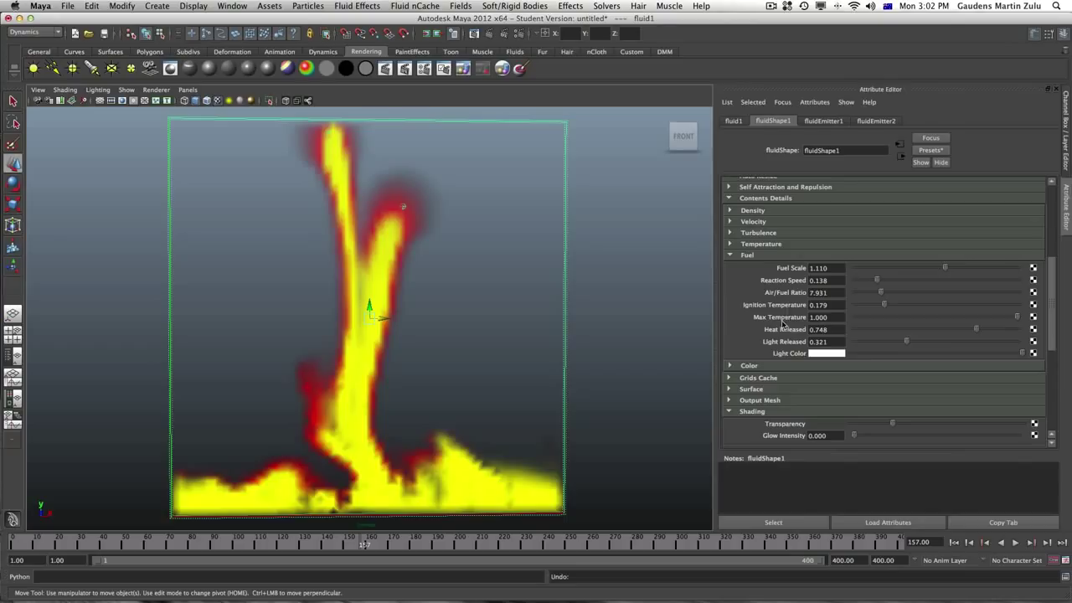
{"action": "mouse_move", "coordinate": [1019, 320]}
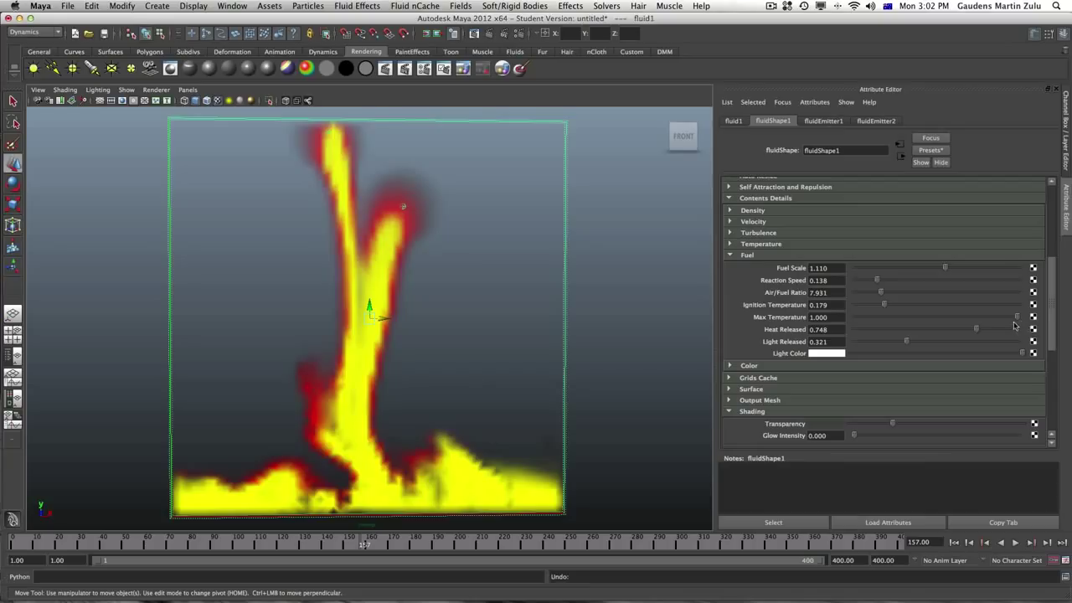
{"action": "mouse_move", "coordinate": [963, 334]}
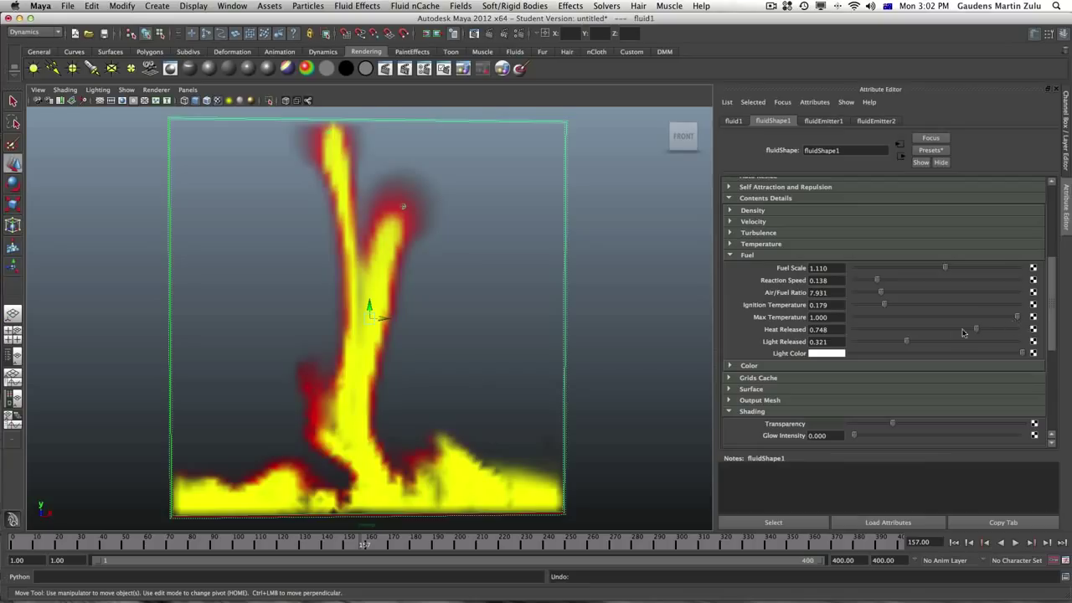